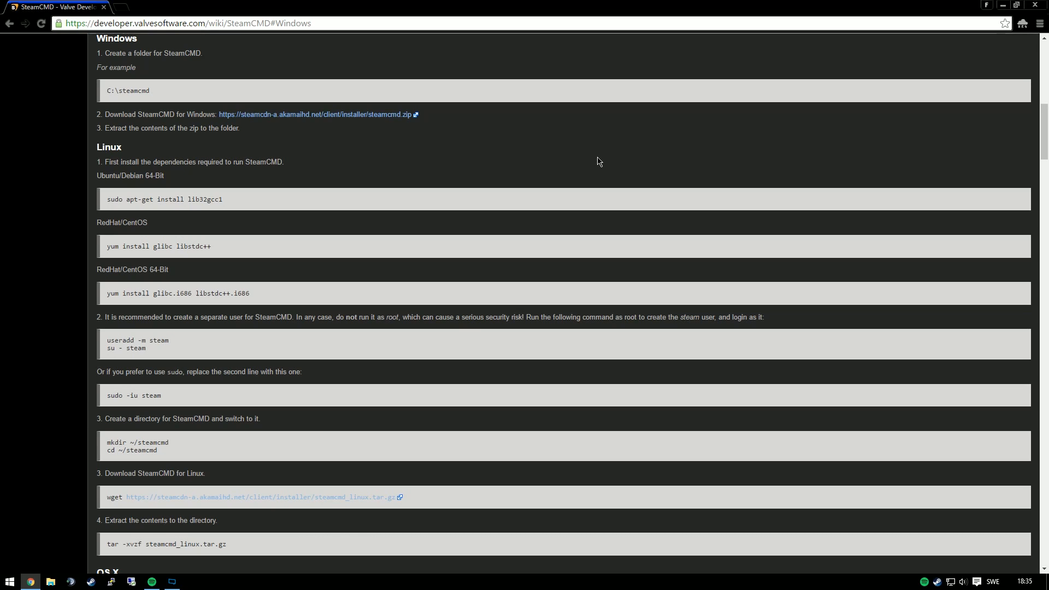
mouse_move(514, 157)
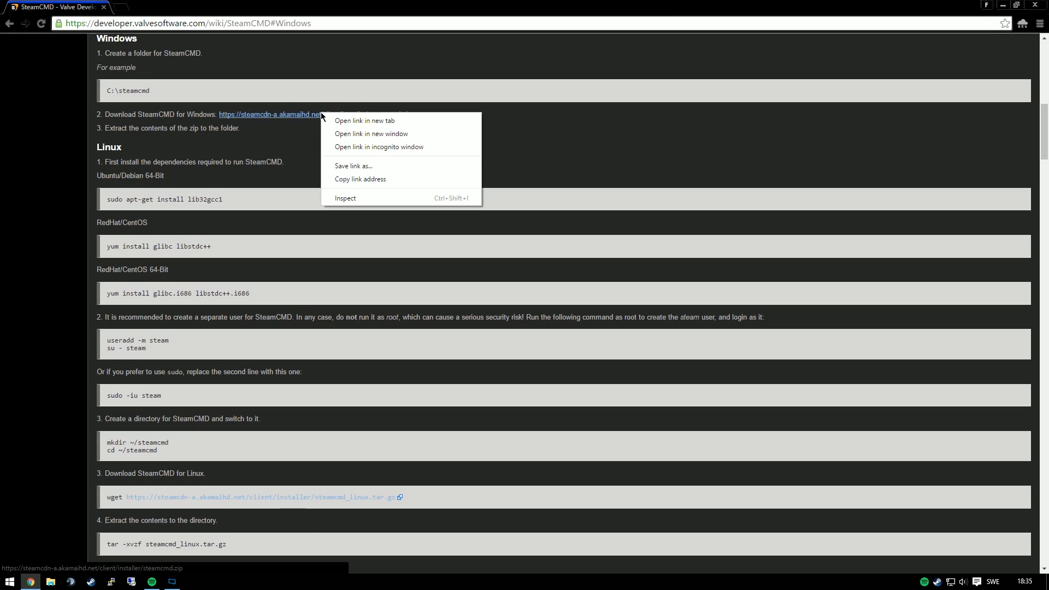
mouse_move(376, 166)
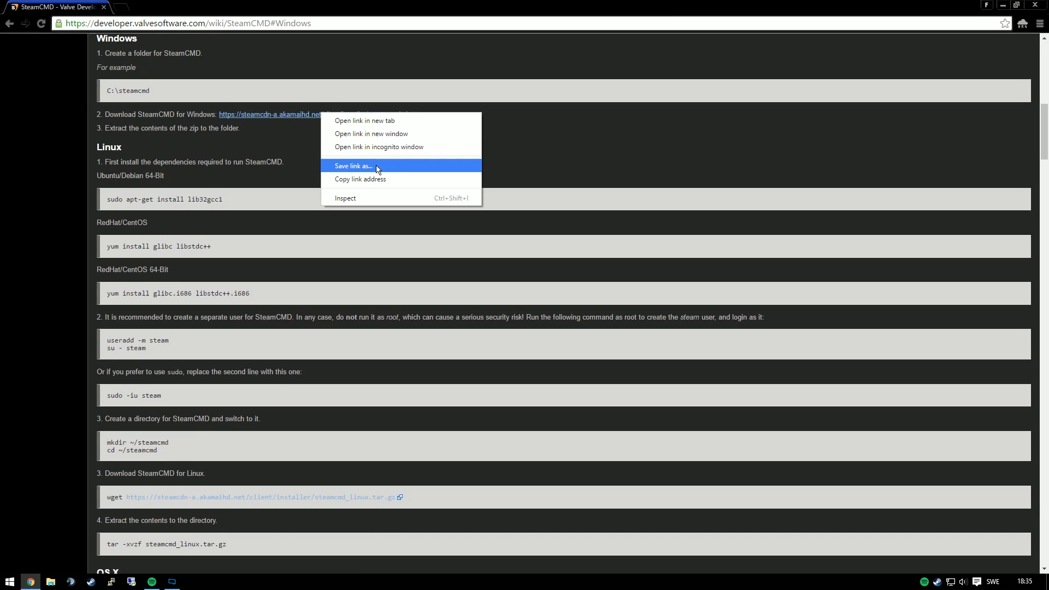
Save the SteamCMD Windows zip link as steamcmd.zip on the Desktop
left_click(352, 166)
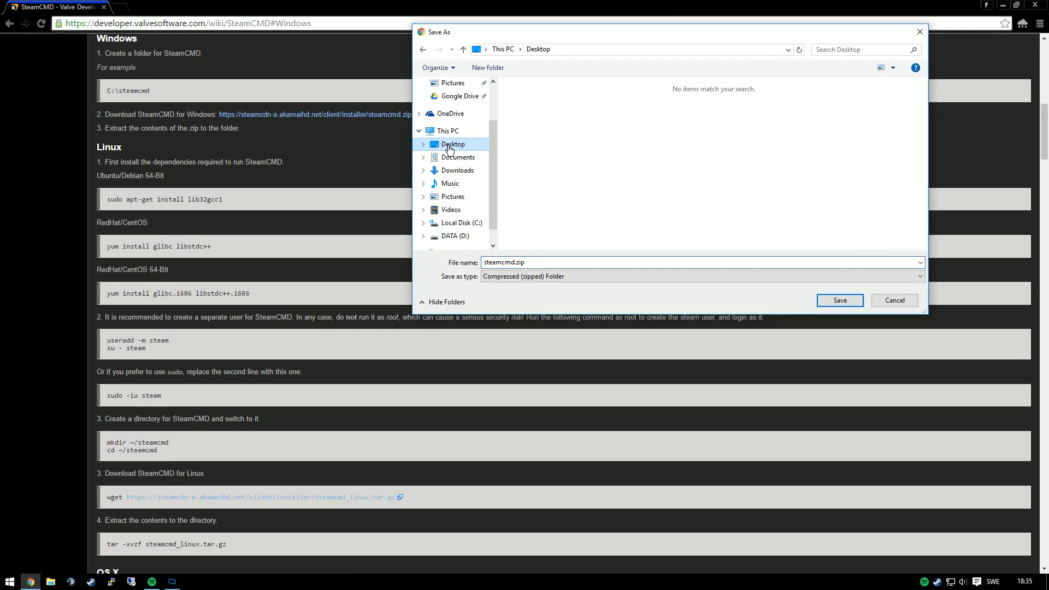
left_click(839, 299)
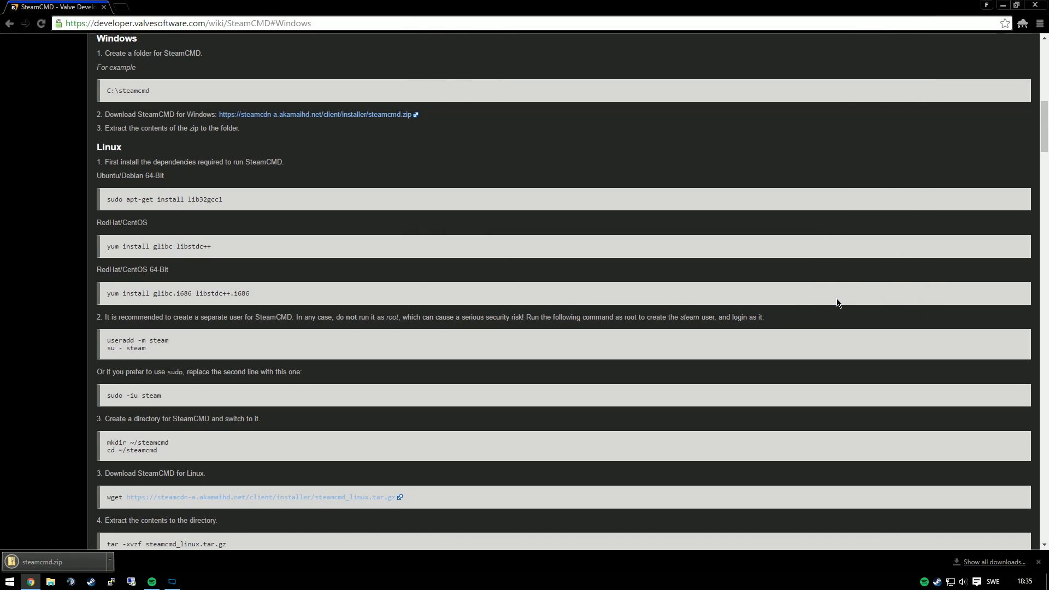
Extract steamcmd.zip into a steamcmd folder on the Desktop containing steamcmd.exe
left_click(1013, 4)
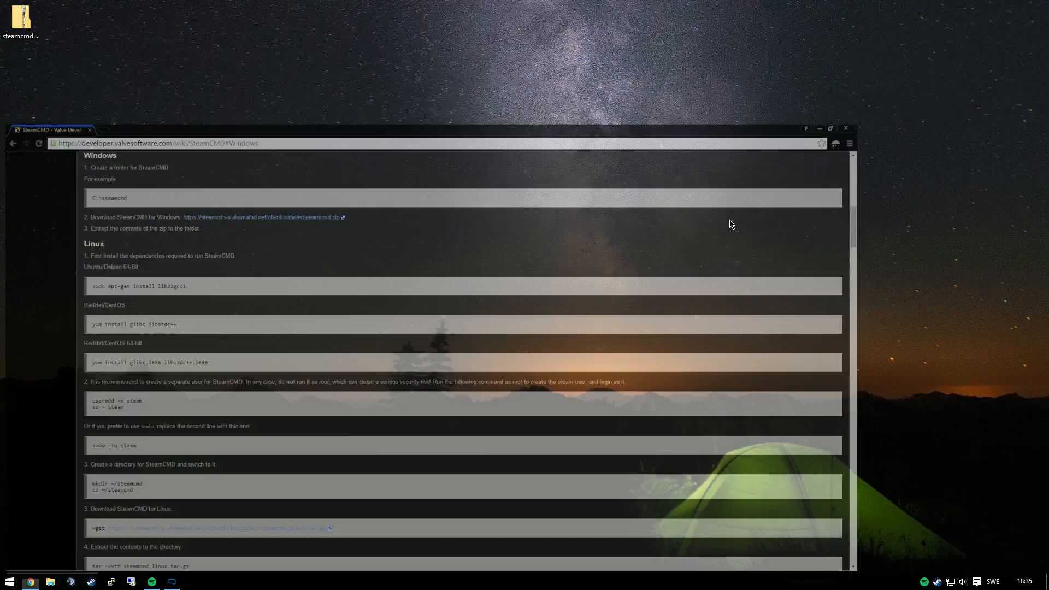
right_click(20, 20)
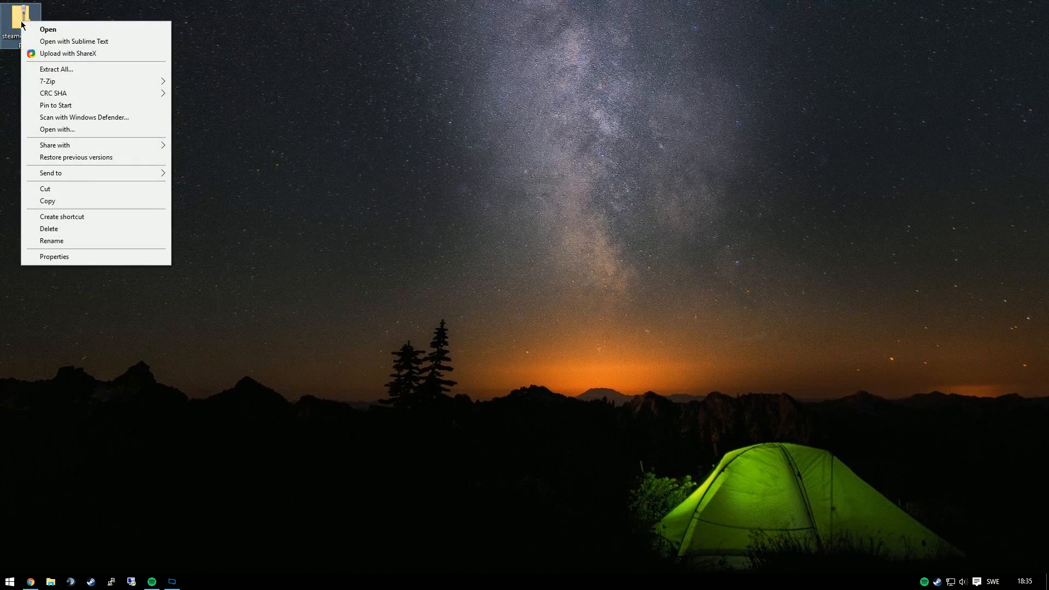
left_click(55, 69)
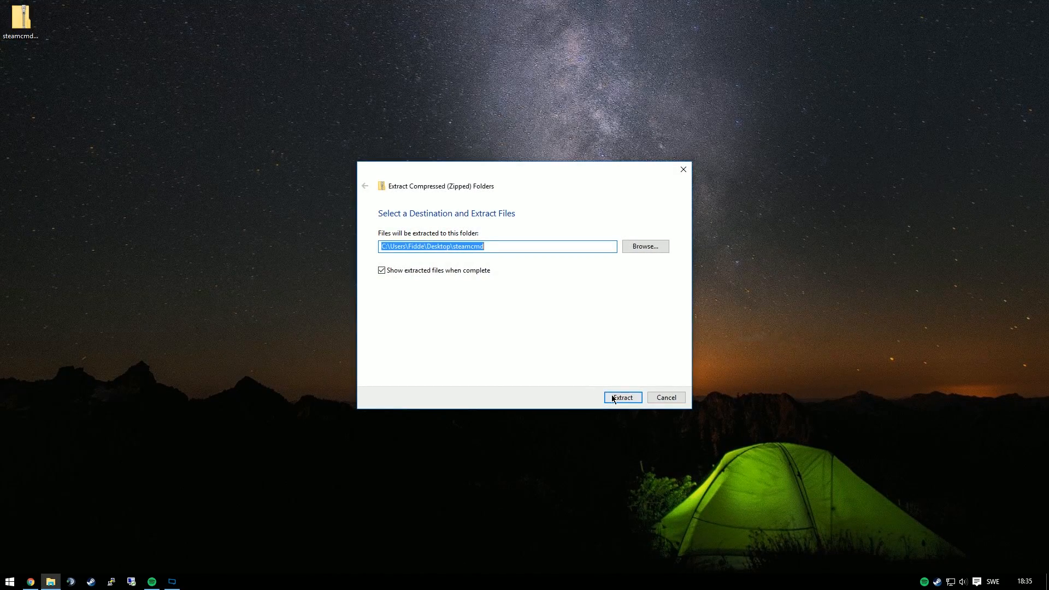
left_click(621, 397)
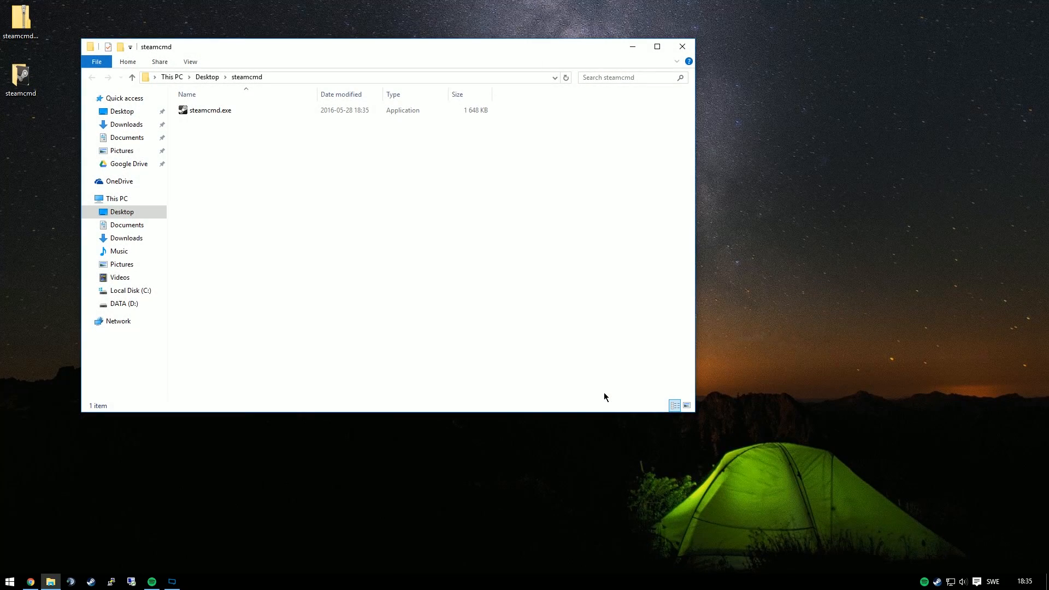
mouse_move(272, 144)
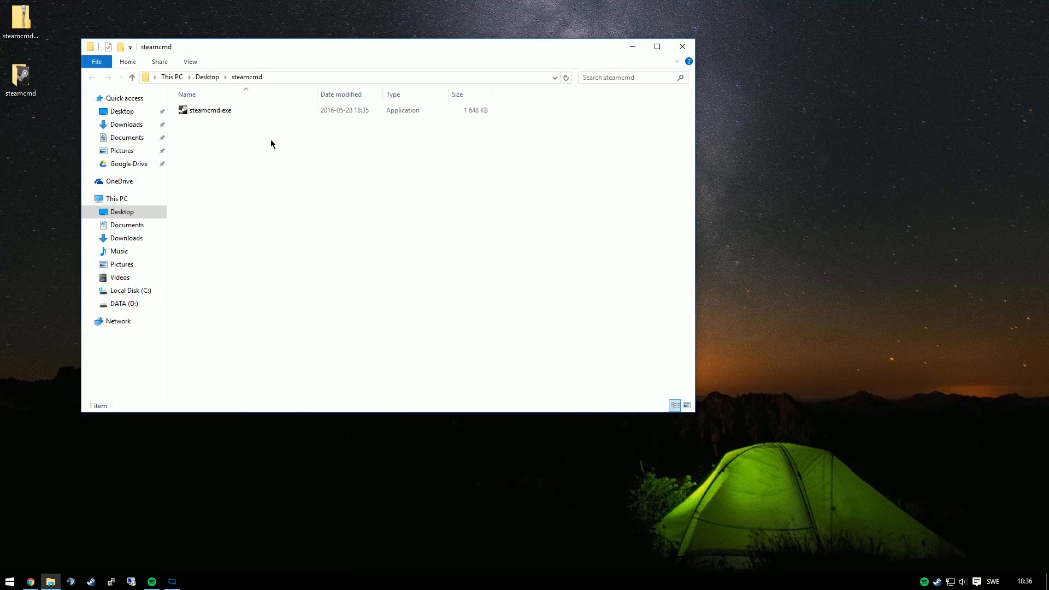
Create a steamcmd.exe shortcut and set its target to install app 740 into ../csgoserver then quit
right_click(209, 109)
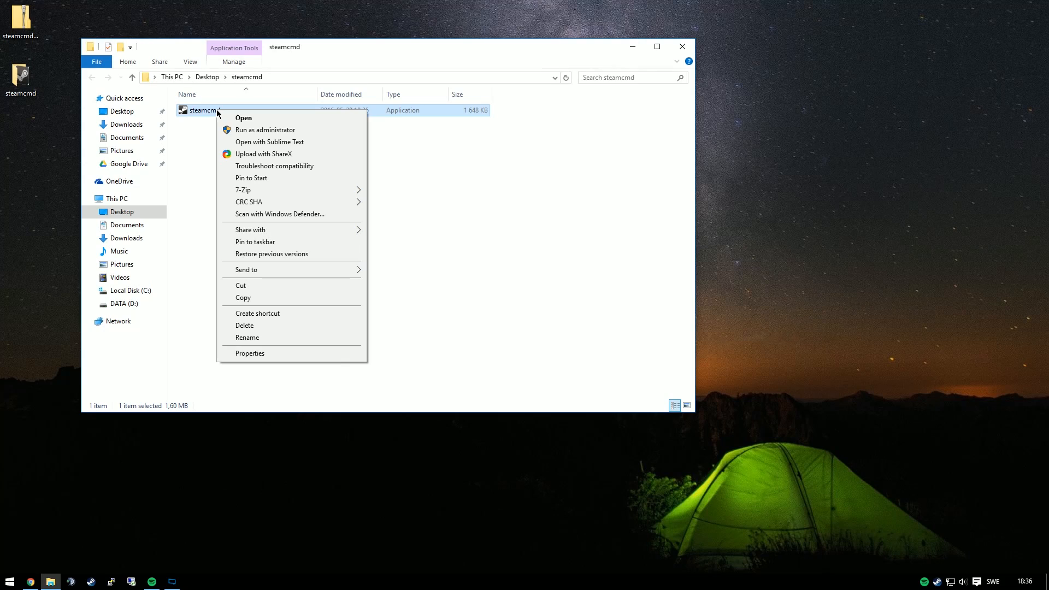
left_click(257, 313)
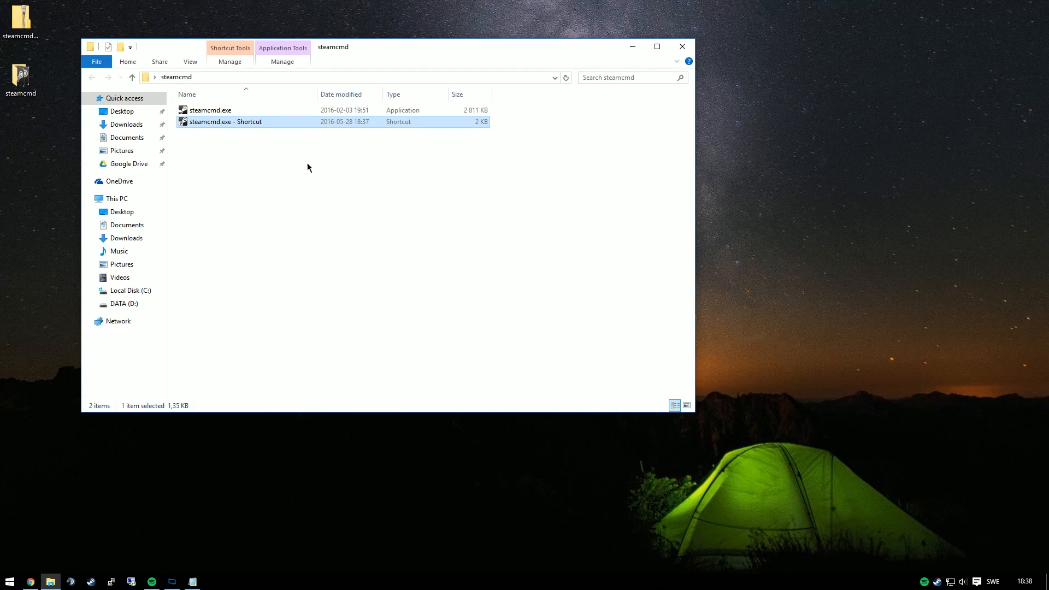
right_click(225, 121)
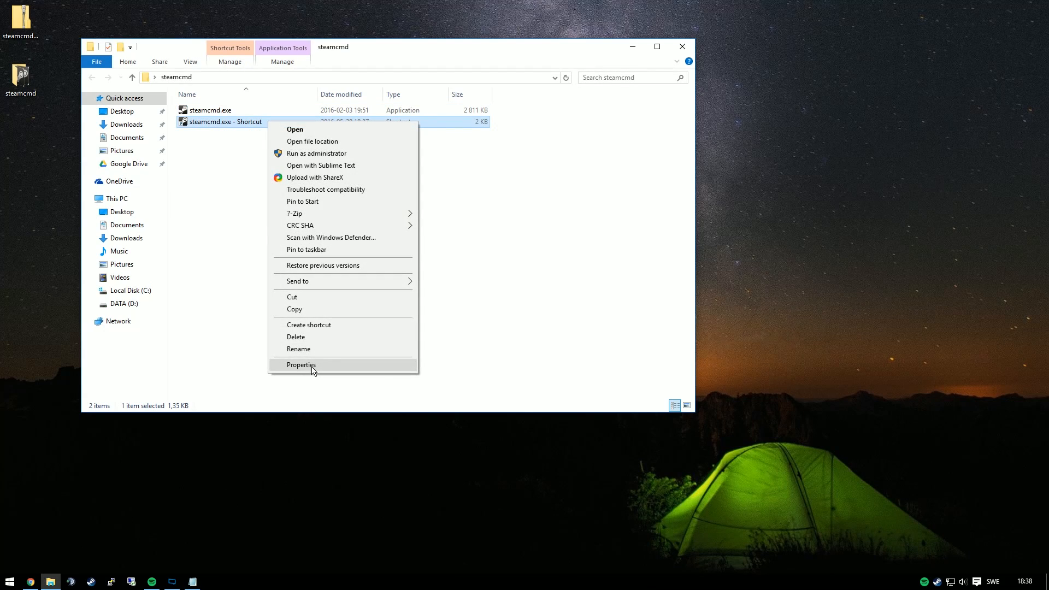
left_click(302, 365)
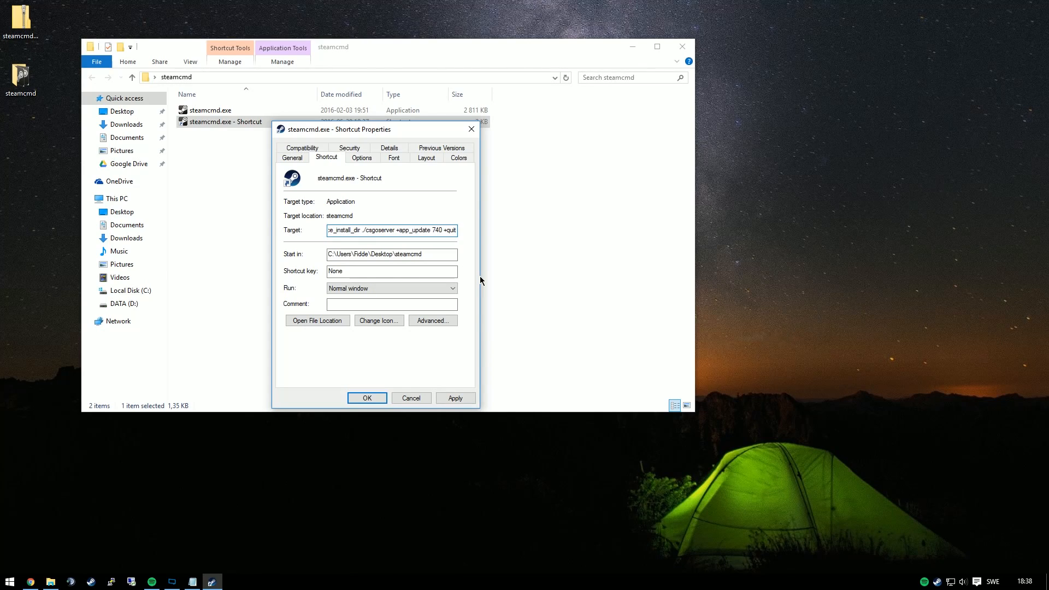
mouse_move(471, 228)
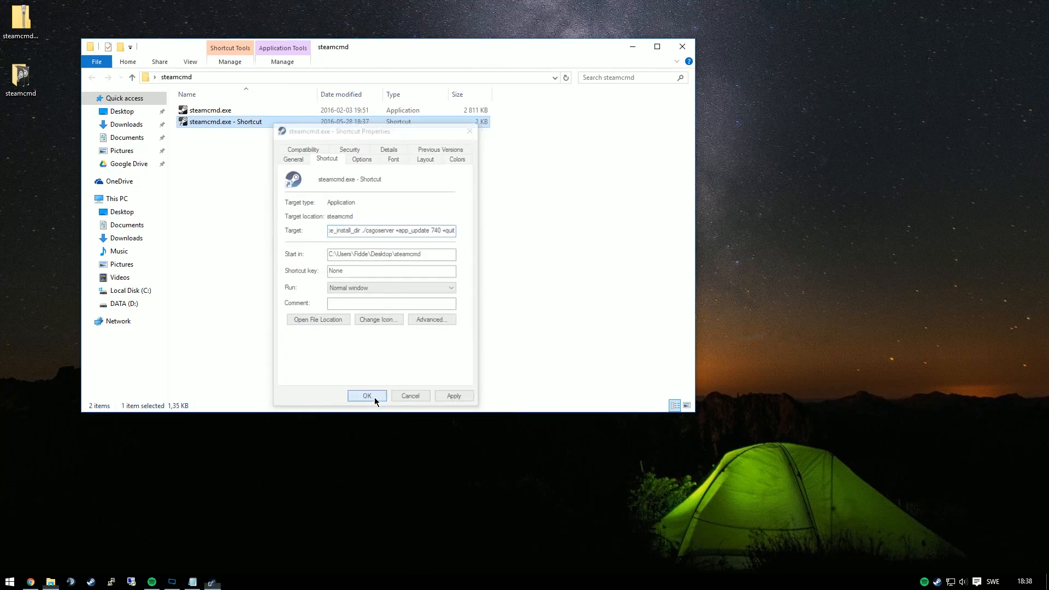
Save the install command and rename the shortcut to 'Update server'
left_click(367, 396)
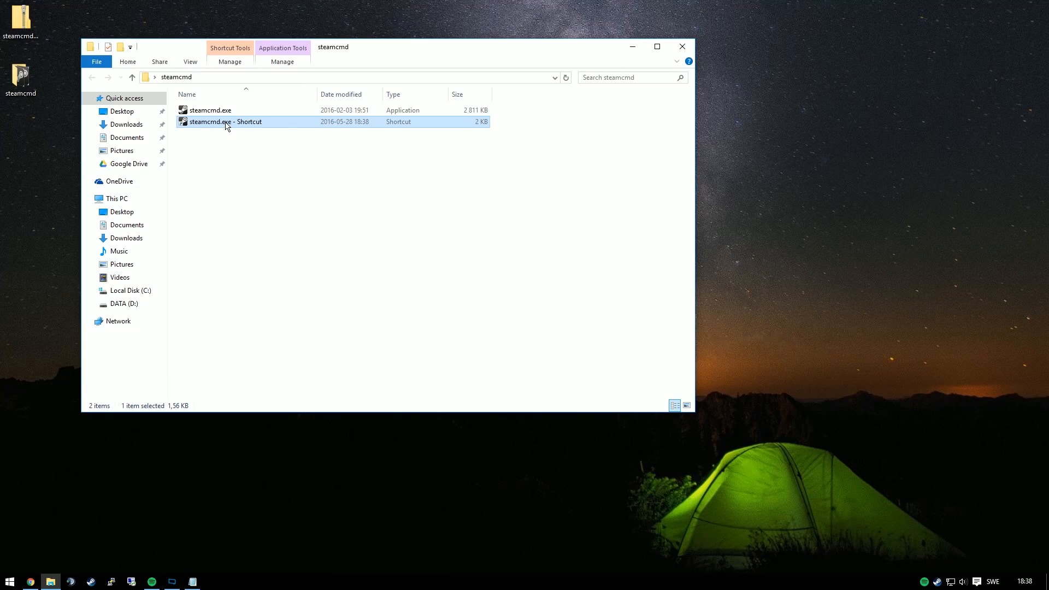
left_click(225, 122)
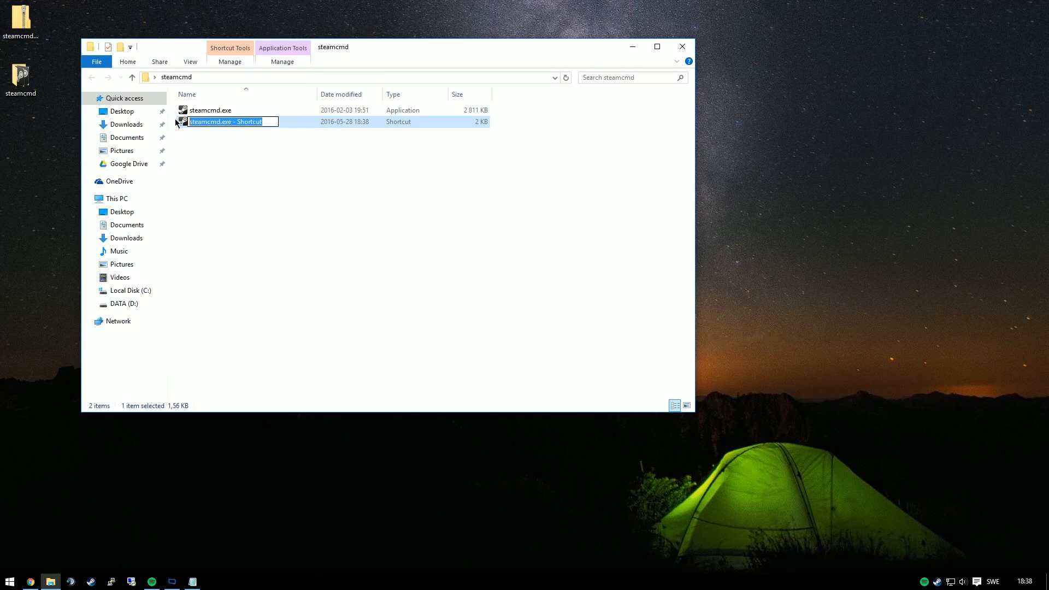
type("Update se")
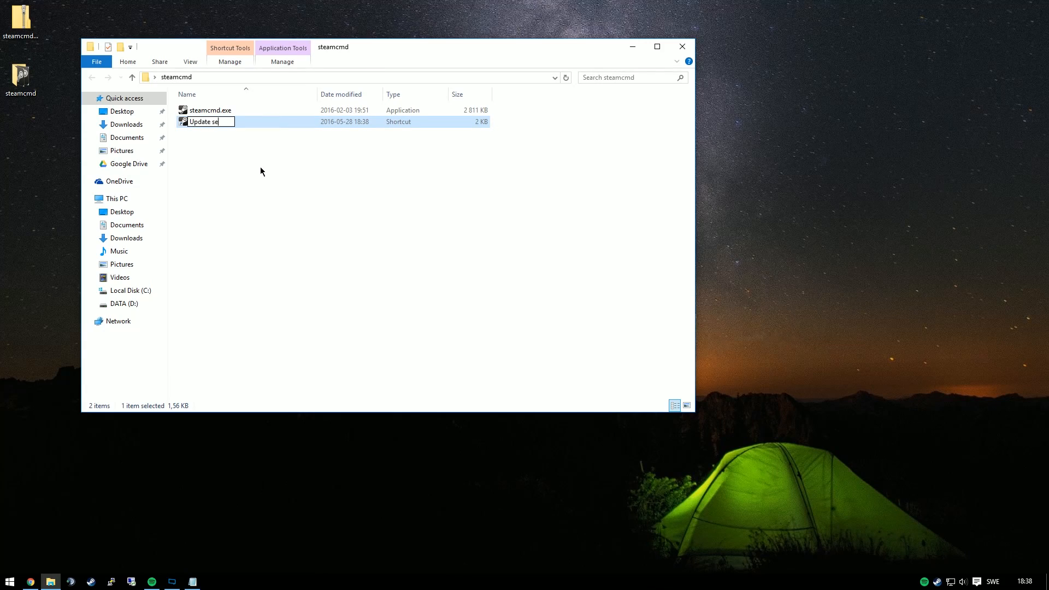
key("Return")
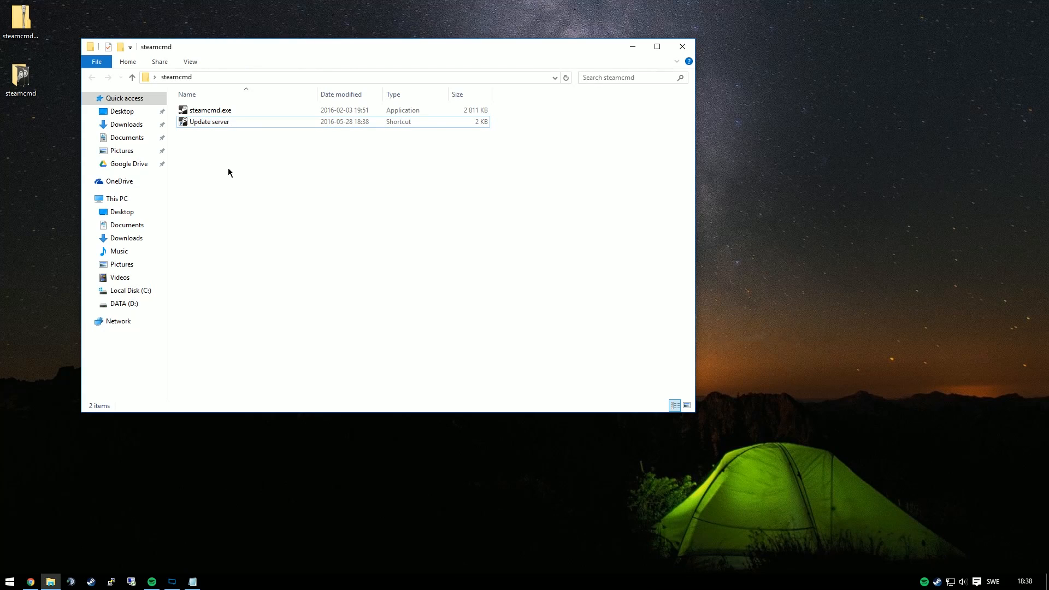
Run Update server so the CS:GO server files download into csgoserver
double_click(210, 121)
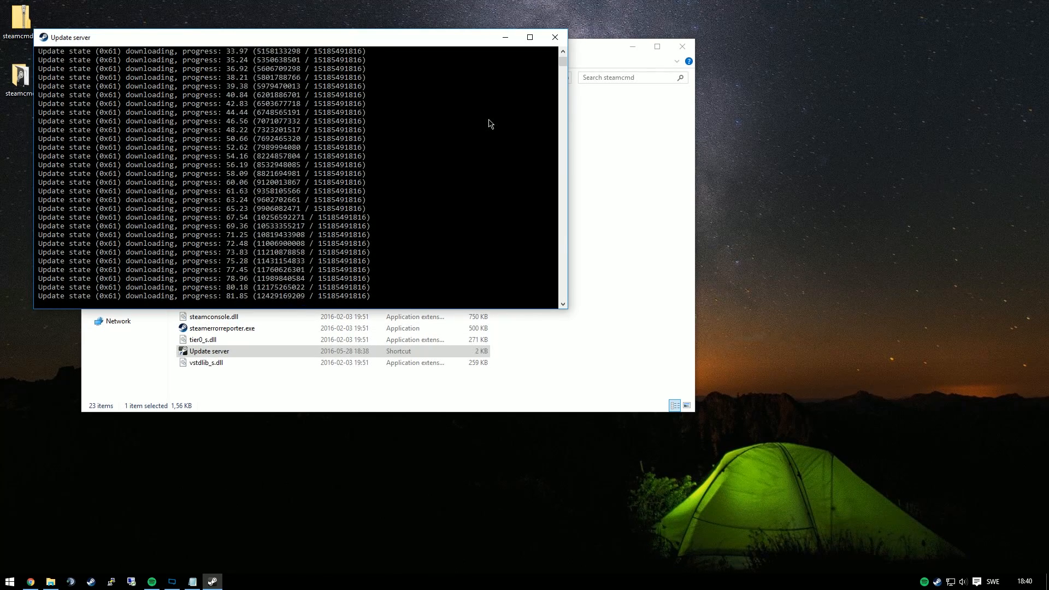
left_click(554, 37)
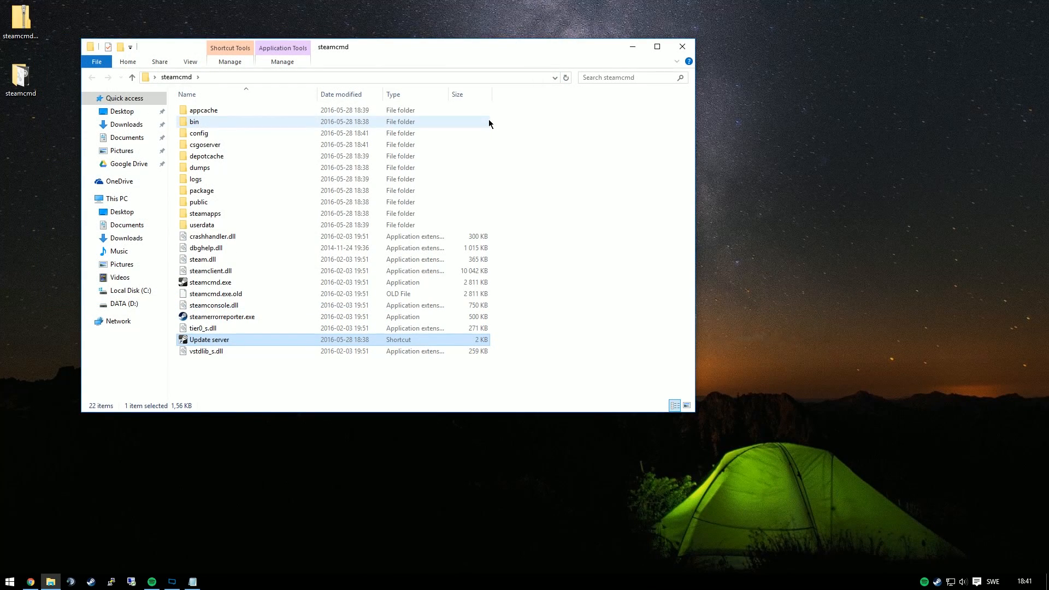
mouse_move(572, 209)
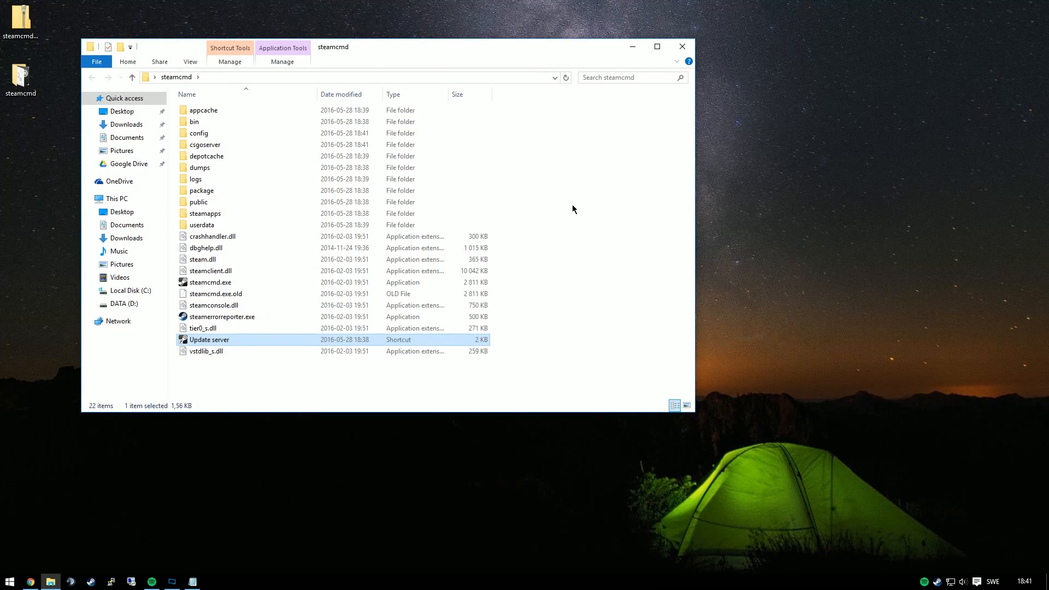
In the csgoserver folder, create a shortcut to srcds.exe
left_click(602, 185)
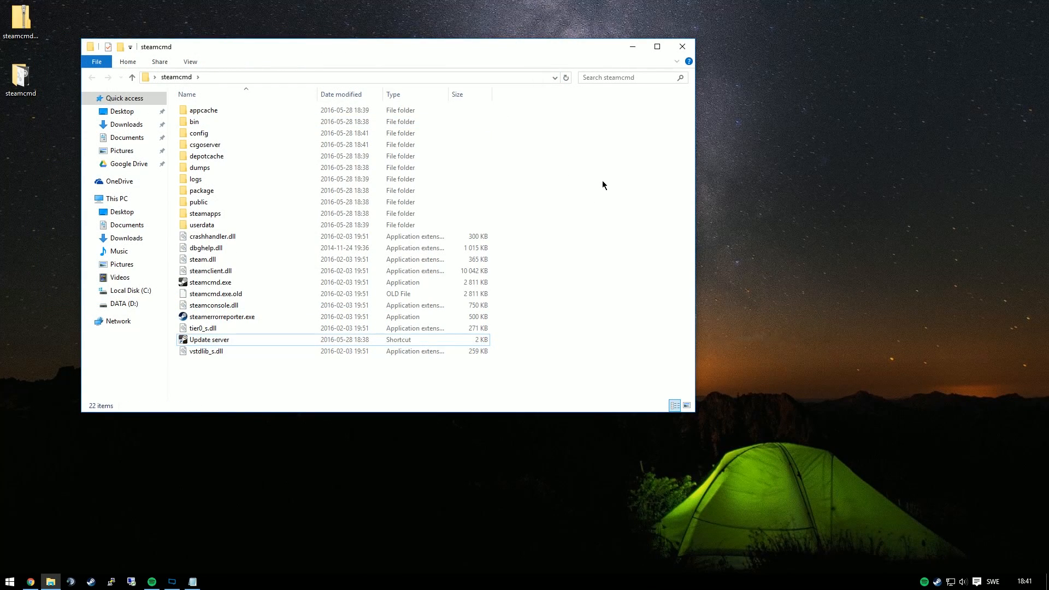
left_click(204, 145)
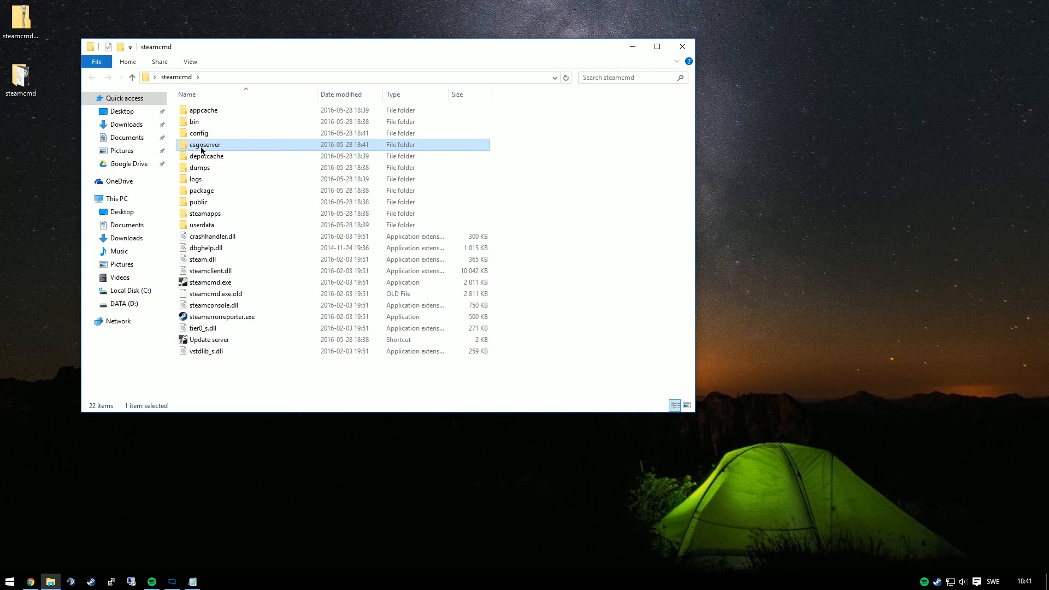
double_click(205, 144)
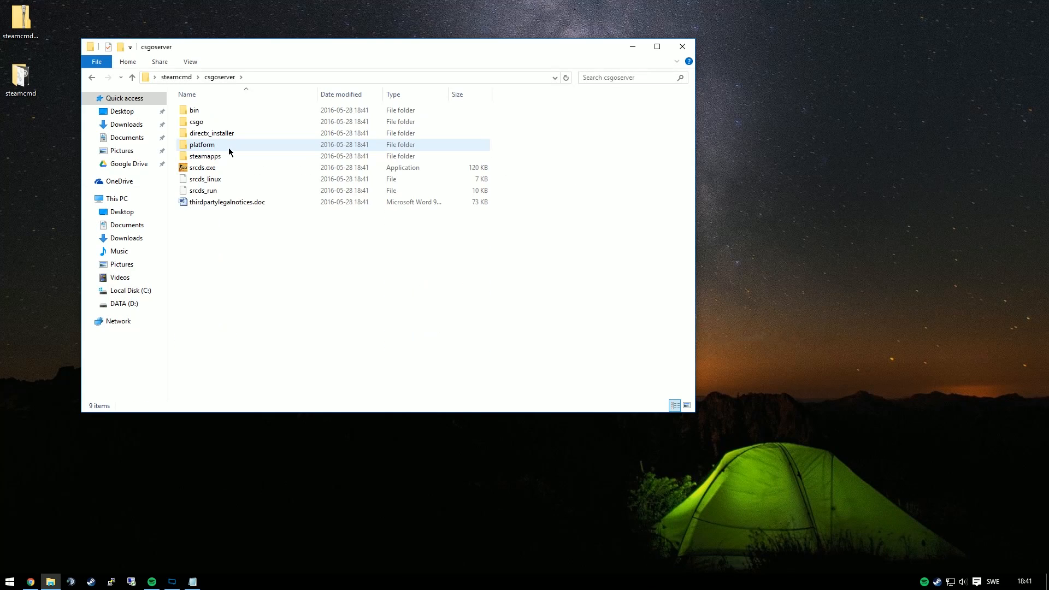
mouse_move(201, 167)
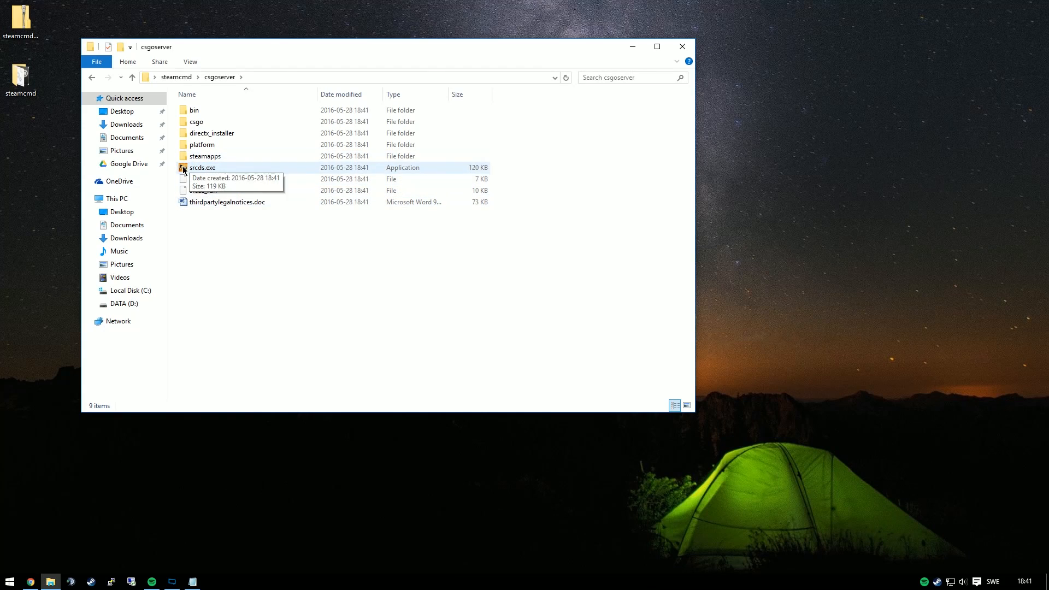
right_click(204, 167)
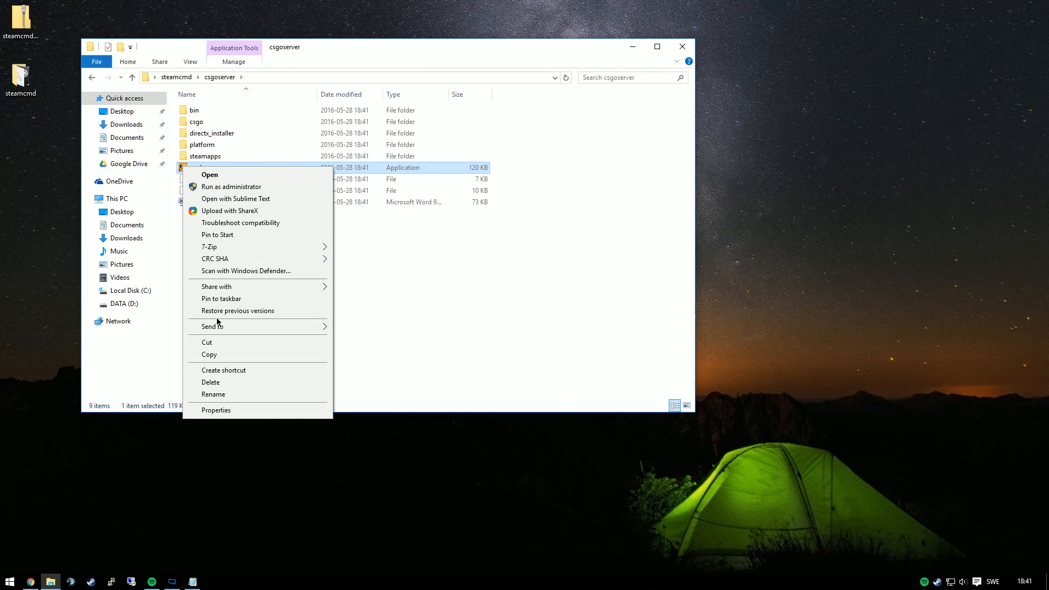
left_click(223, 371)
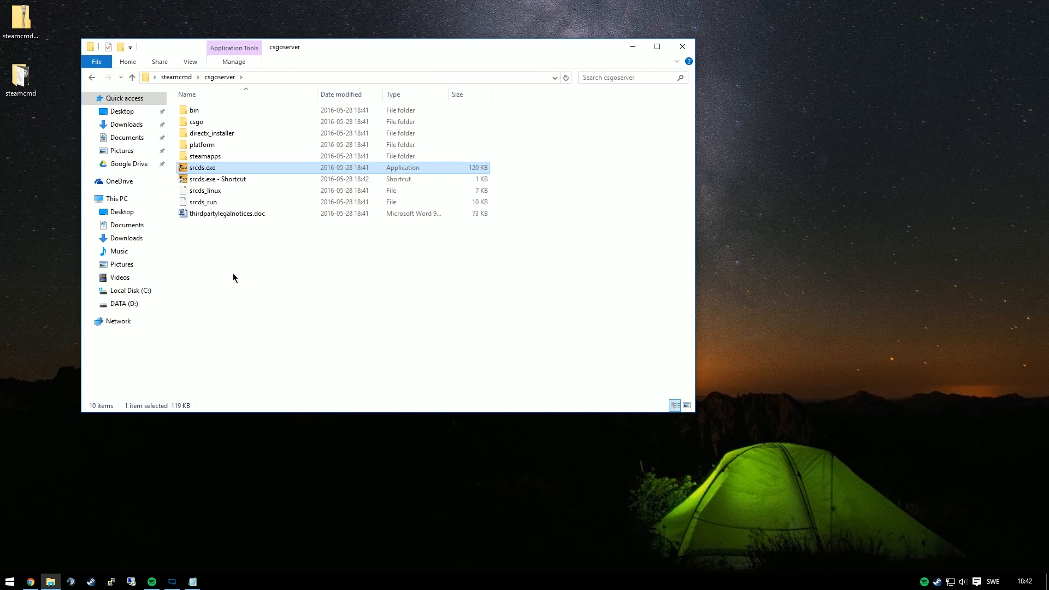
Append +game_mode 1 +game_type 0 +map de_dust2 to the shortcut's target
left_click(216, 178)
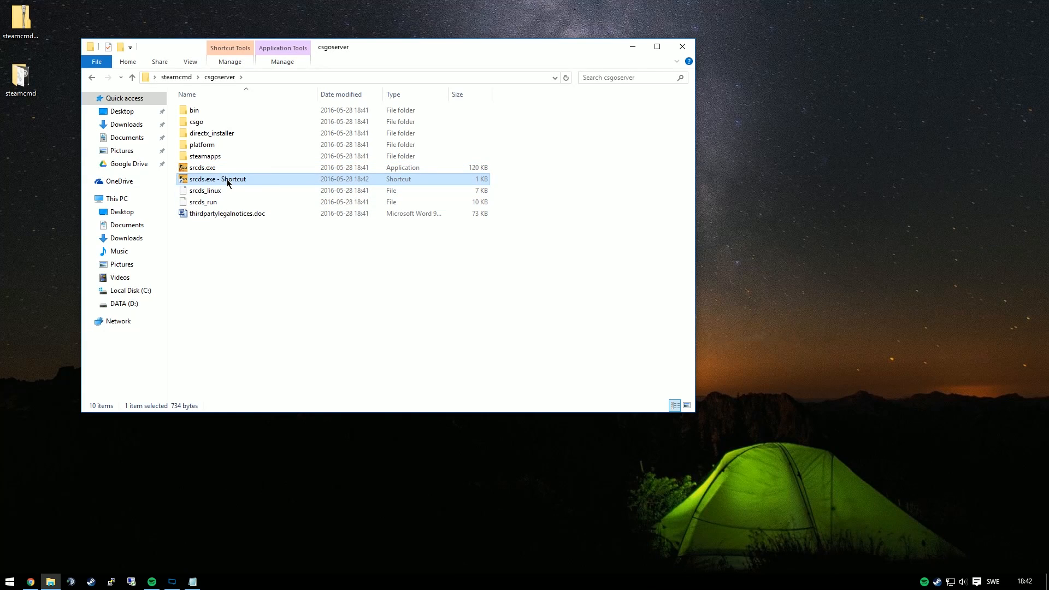
right_click(217, 179)
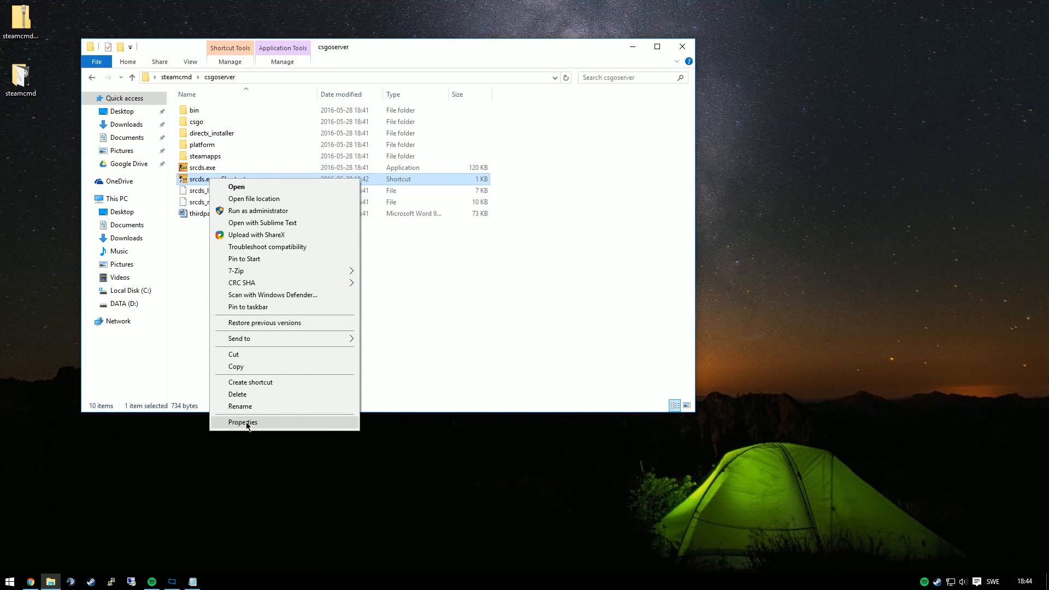
left_click(242, 422)
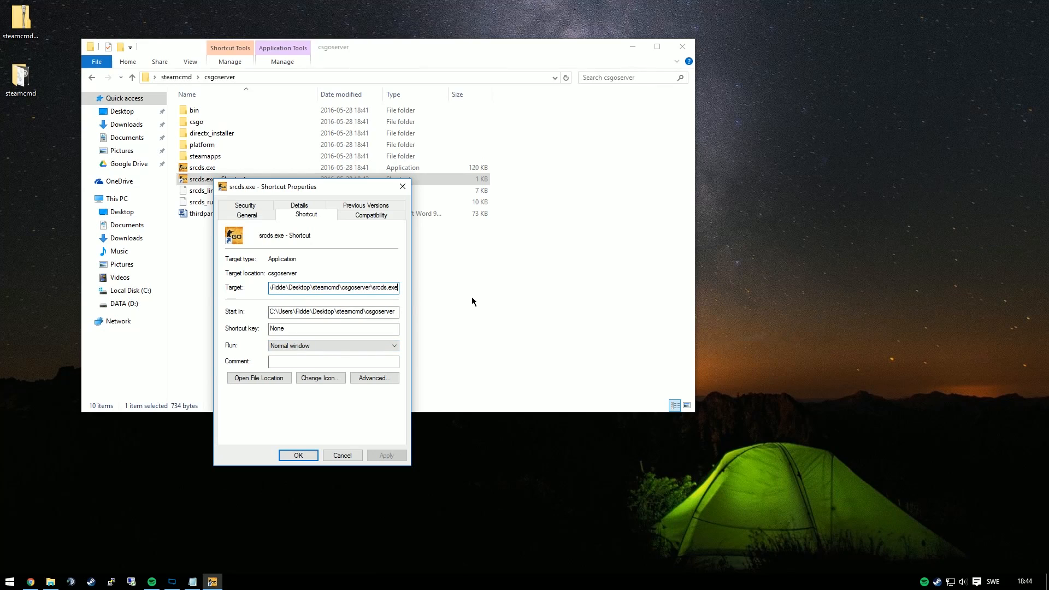
mouse_move(439, 297)
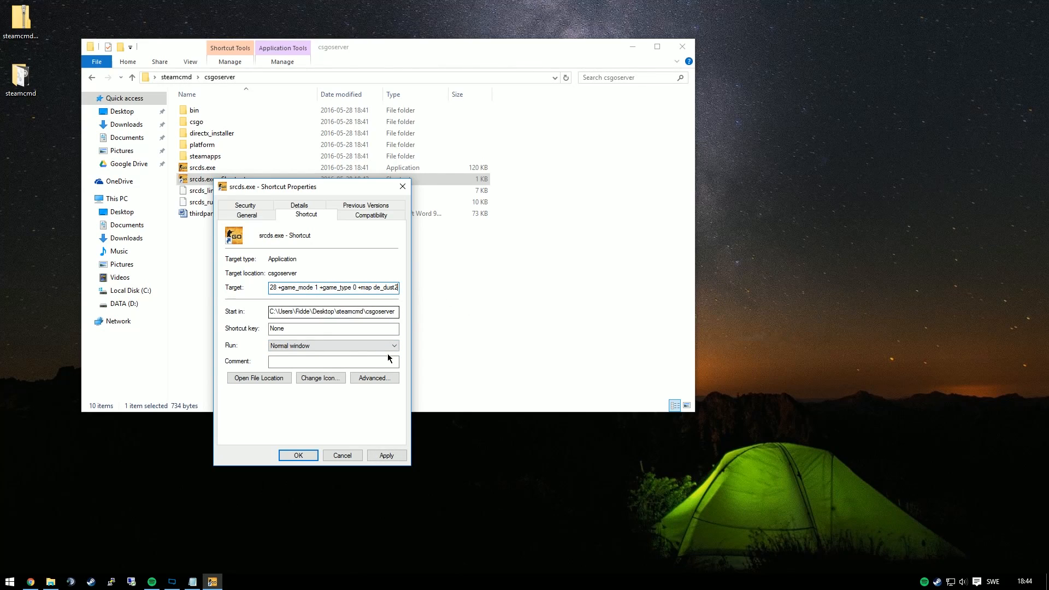
left_click(297, 454)
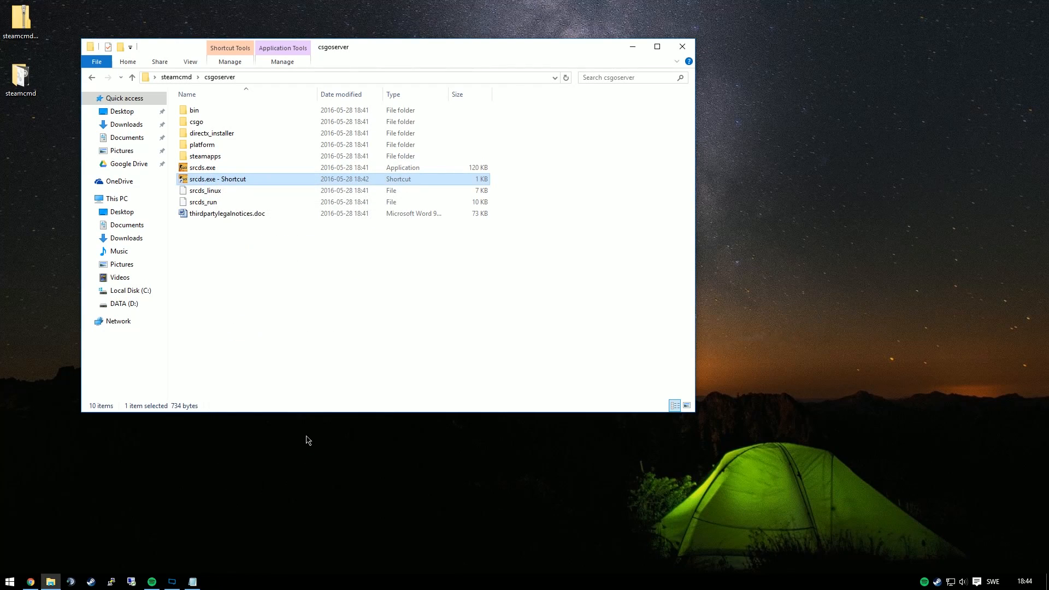
Rename the shortcut to 'Start server' and launch the dedicated server
left_click(216, 178)
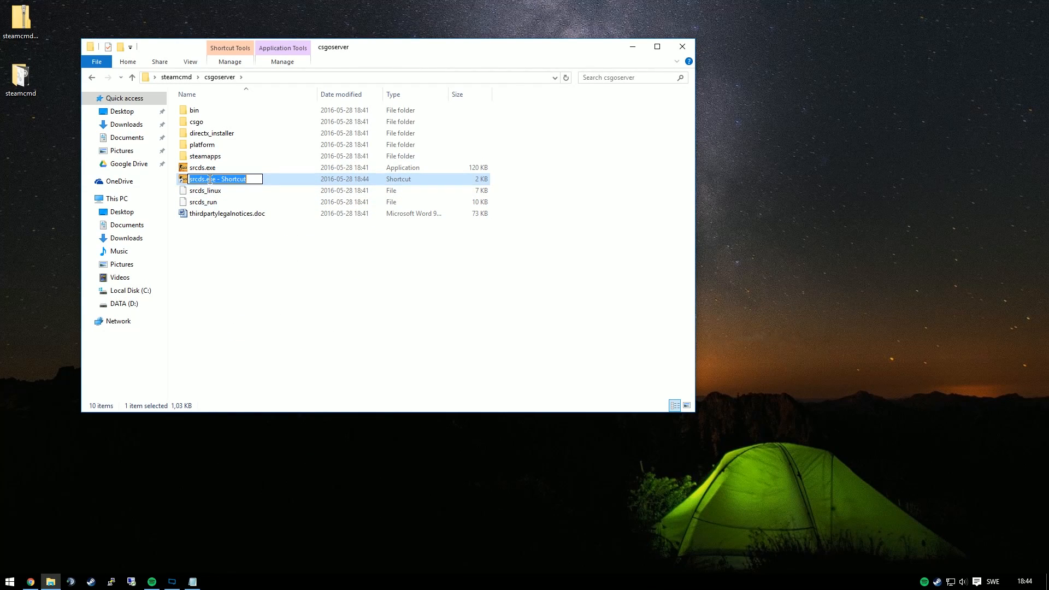
type("Start server")
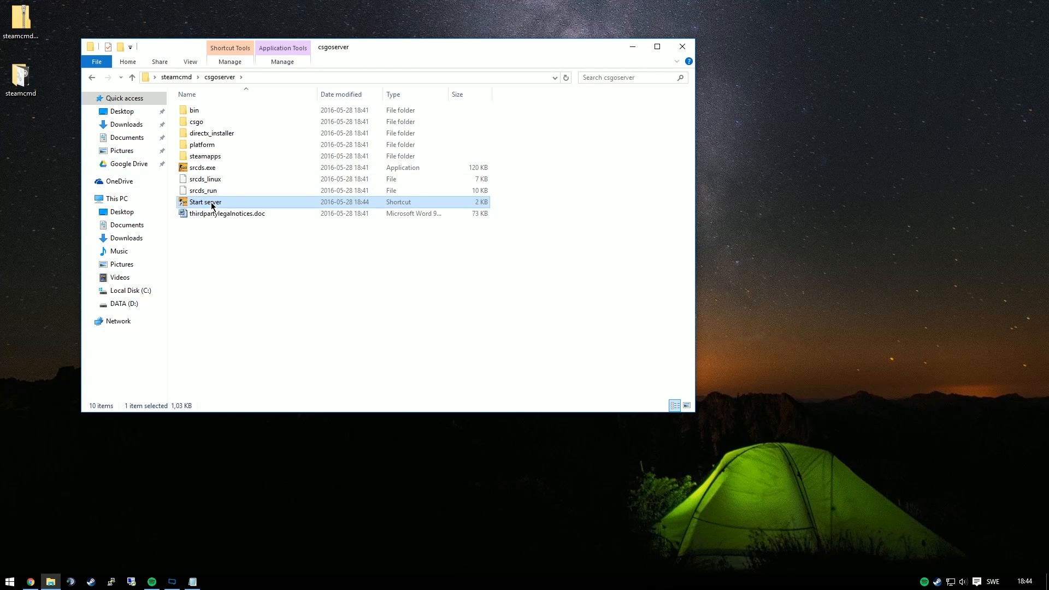
double_click(204, 201)
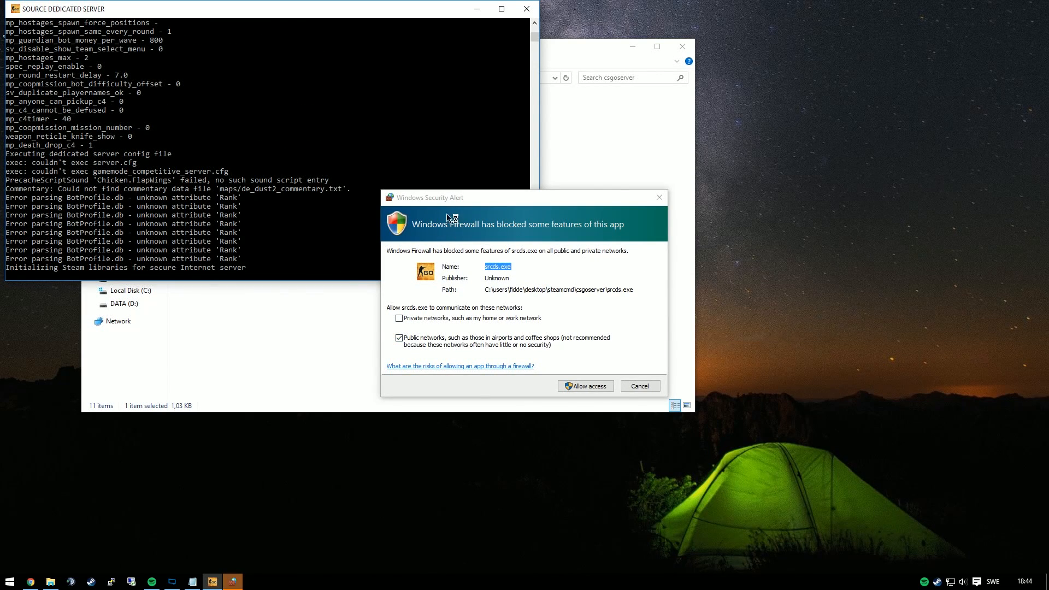
Allow srcds.exe through Windows Firewall on private and public networks
left_click(398, 318)
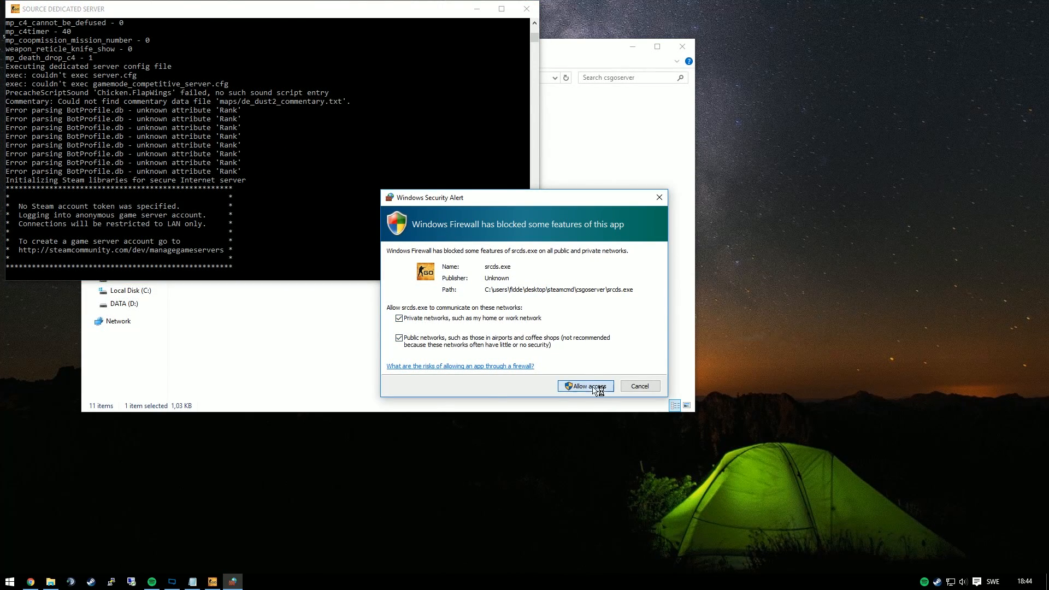
left_click(584, 385)
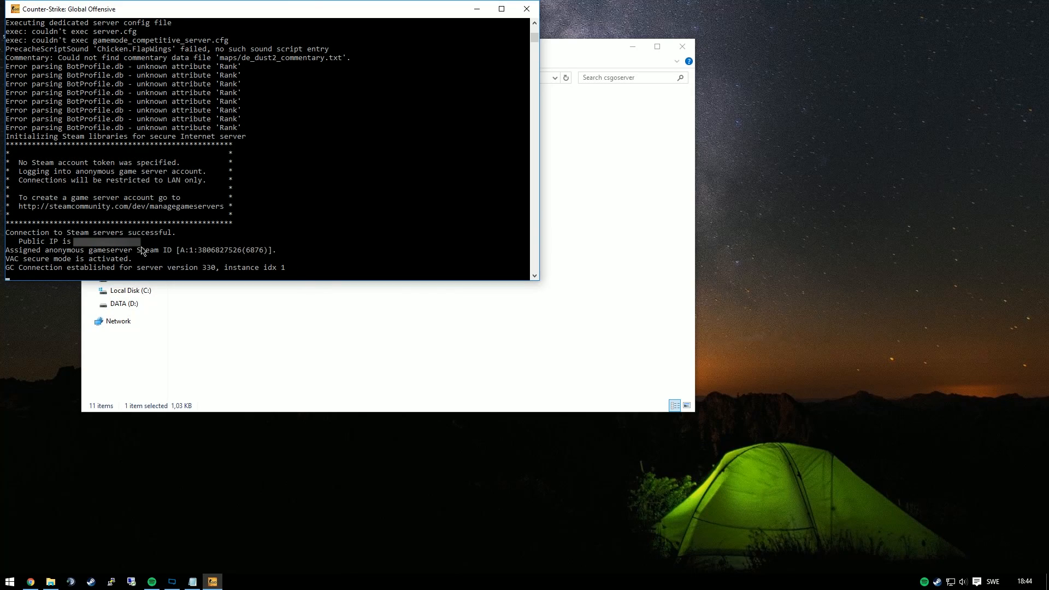
mouse_move(19, 161)
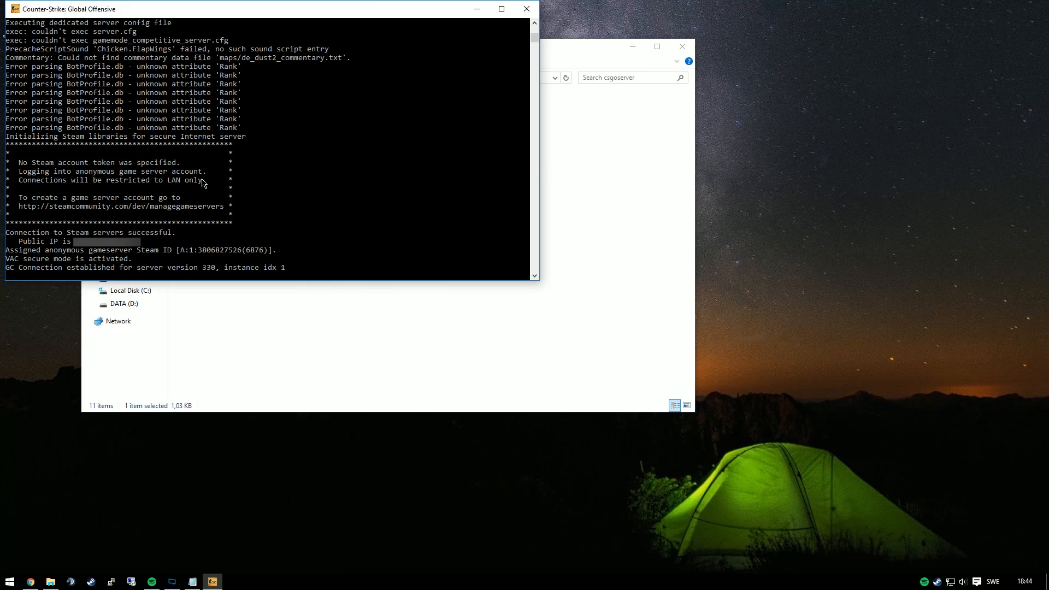
mouse_move(226, 202)
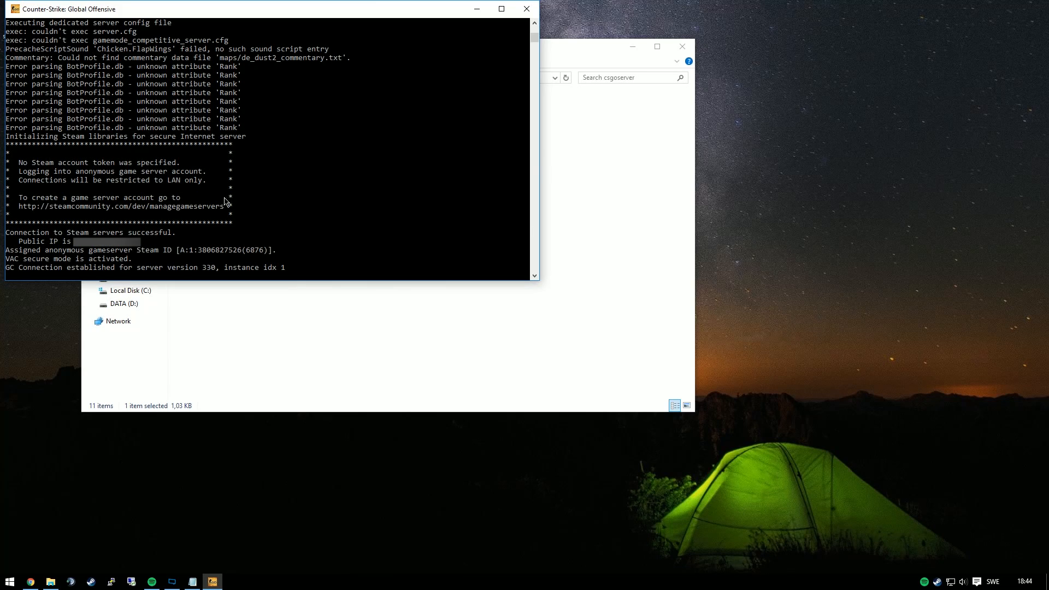
mouse_move(110, 167)
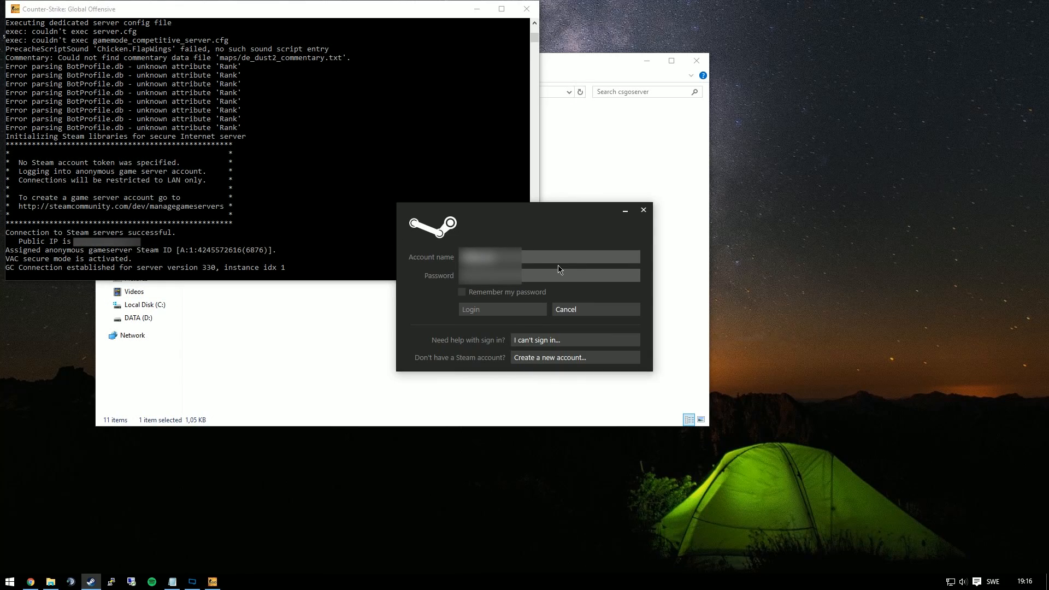
Enter the Steam account name and password to sign in
left_click(564, 309)
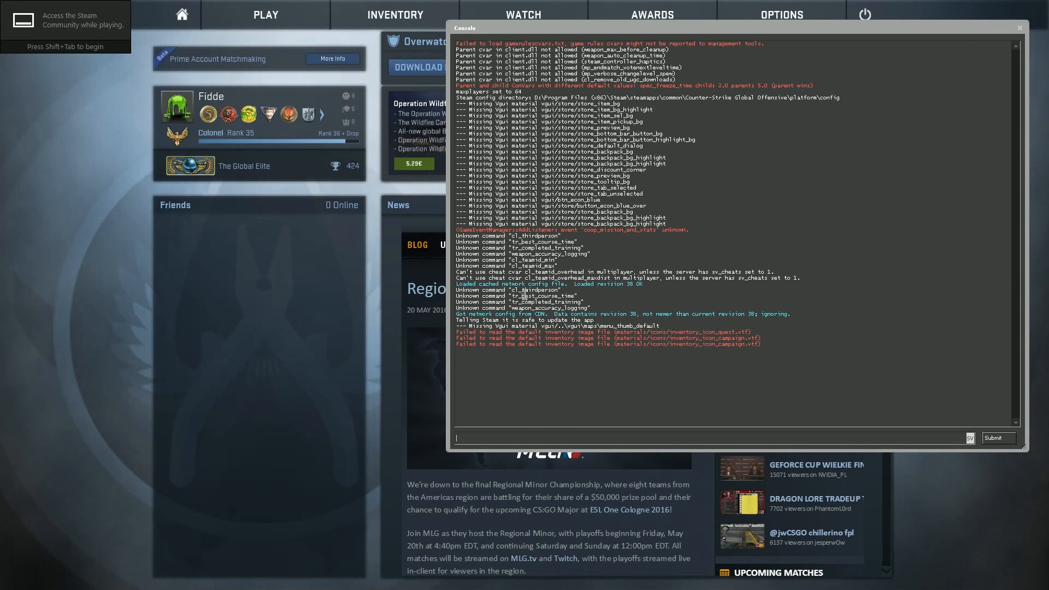
From the community server browser's LAN list, connect to the de_dust2 server
left_click(264, 14)
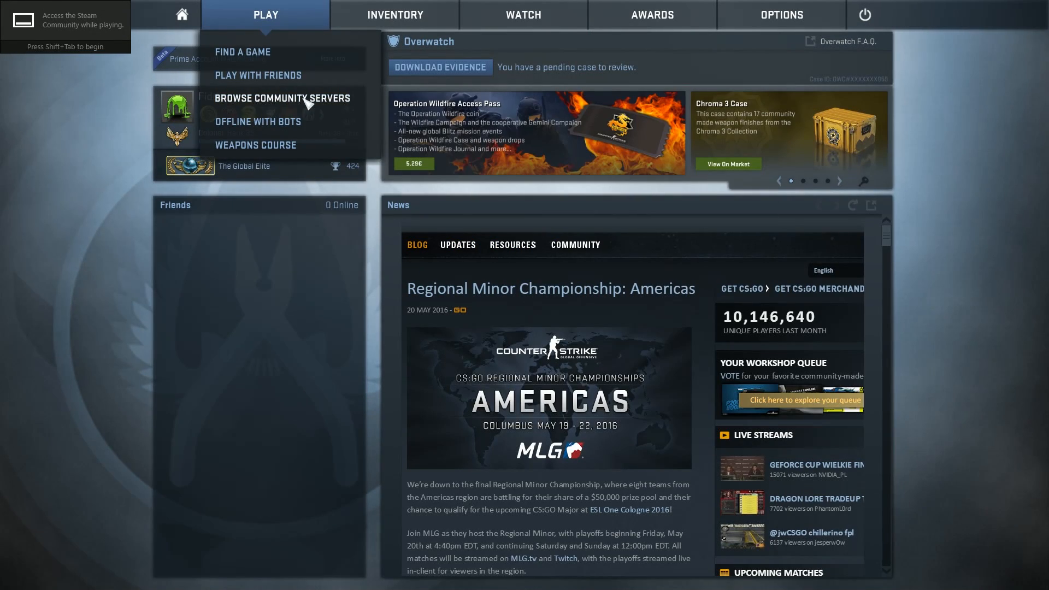
left_click(281, 98)
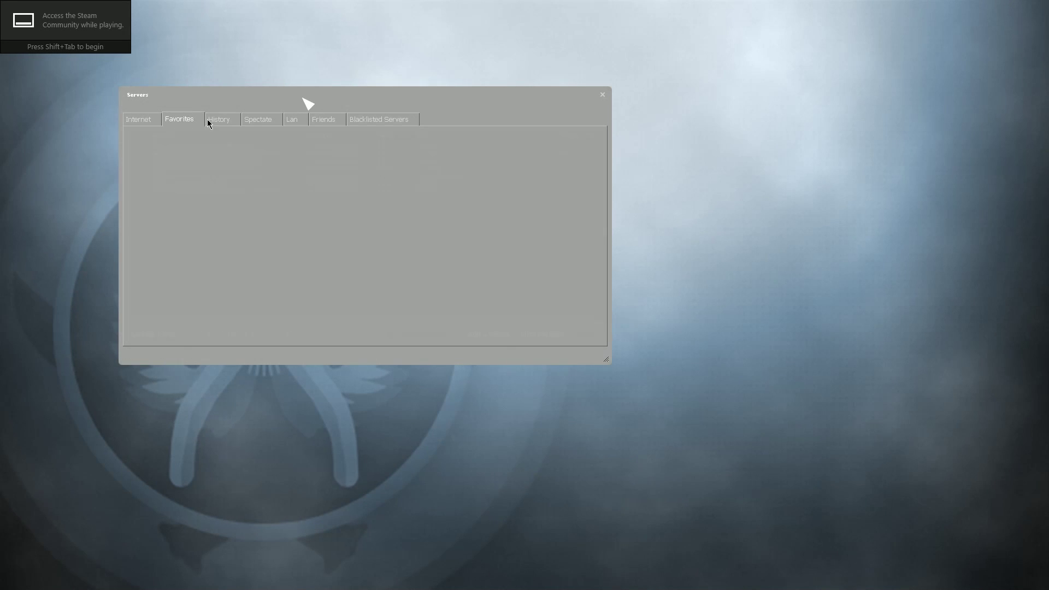
left_click(292, 119)
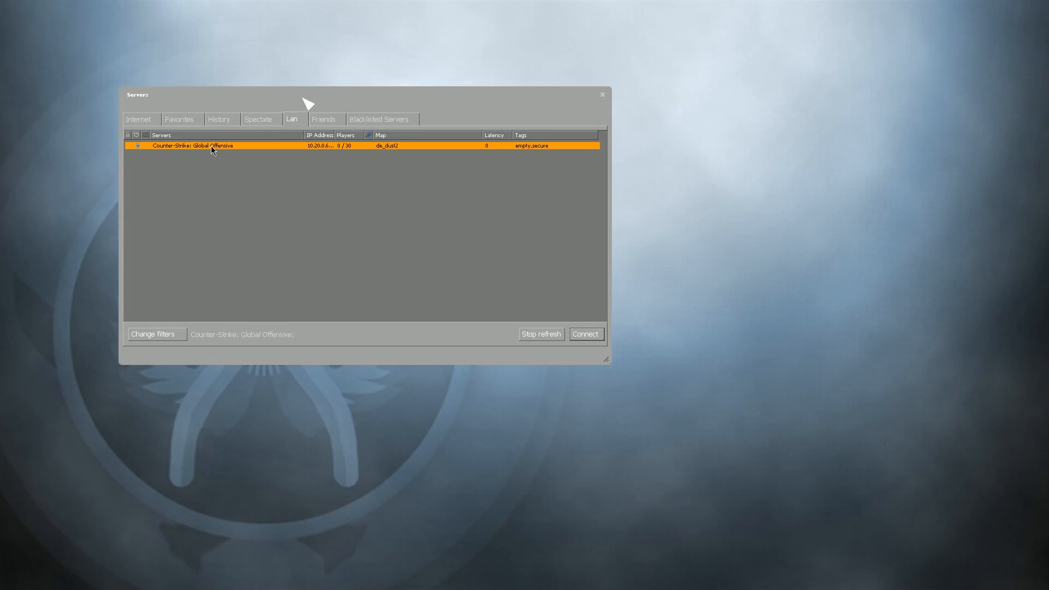
left_click(584, 334)
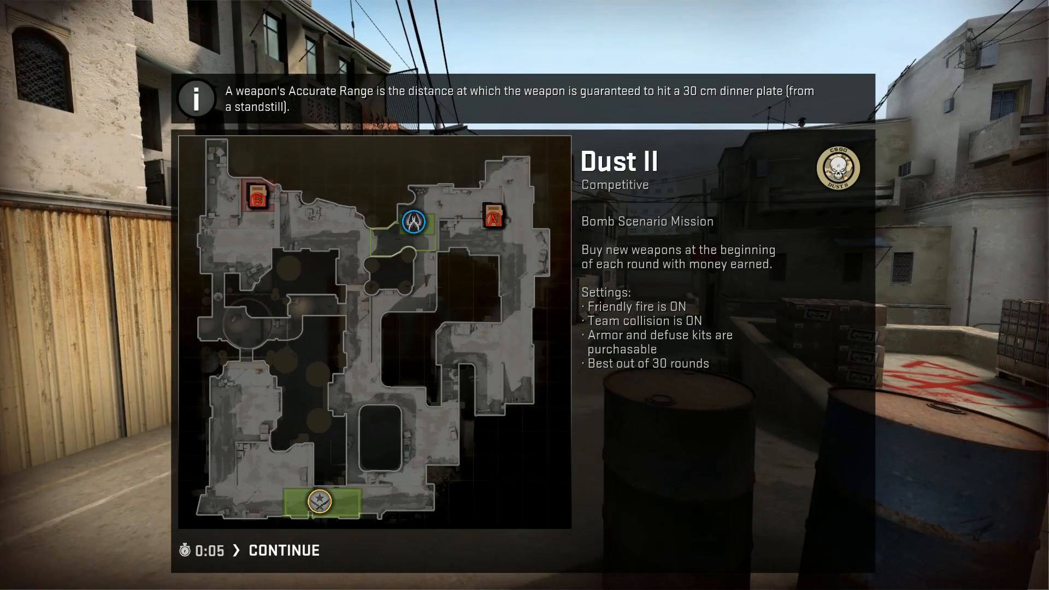
Continue past the Dust II loading screen and join the Counter-Terrorists in warmup
left_click(283, 550)
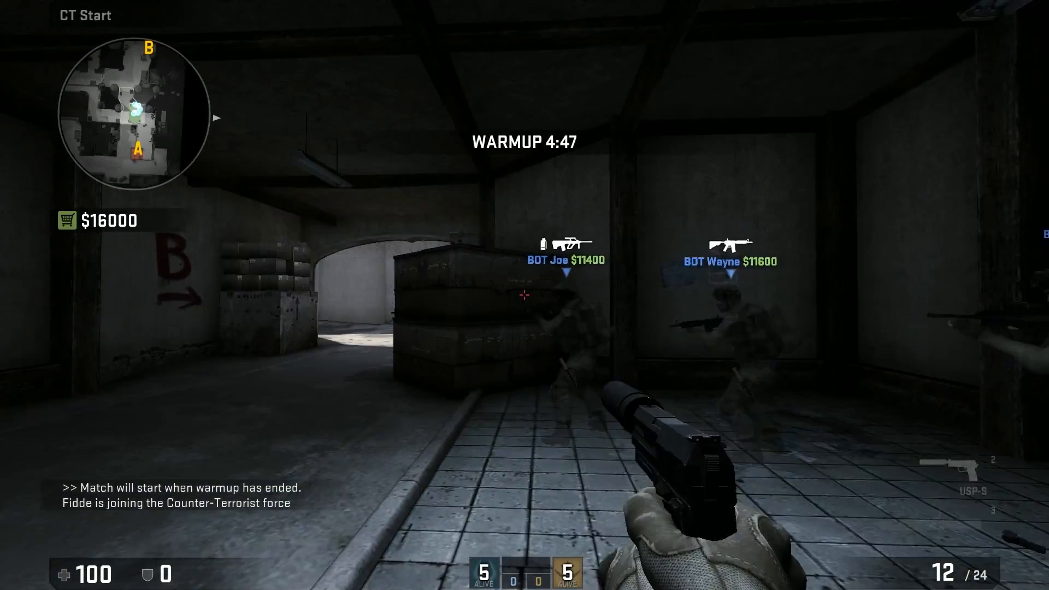
key("b")
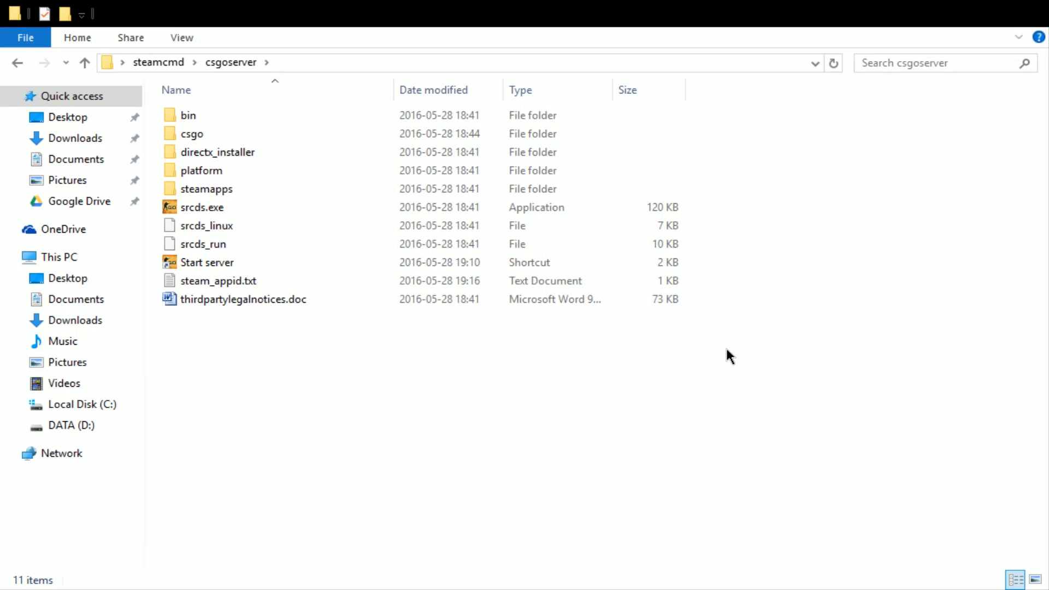
mouse_move(754, 160)
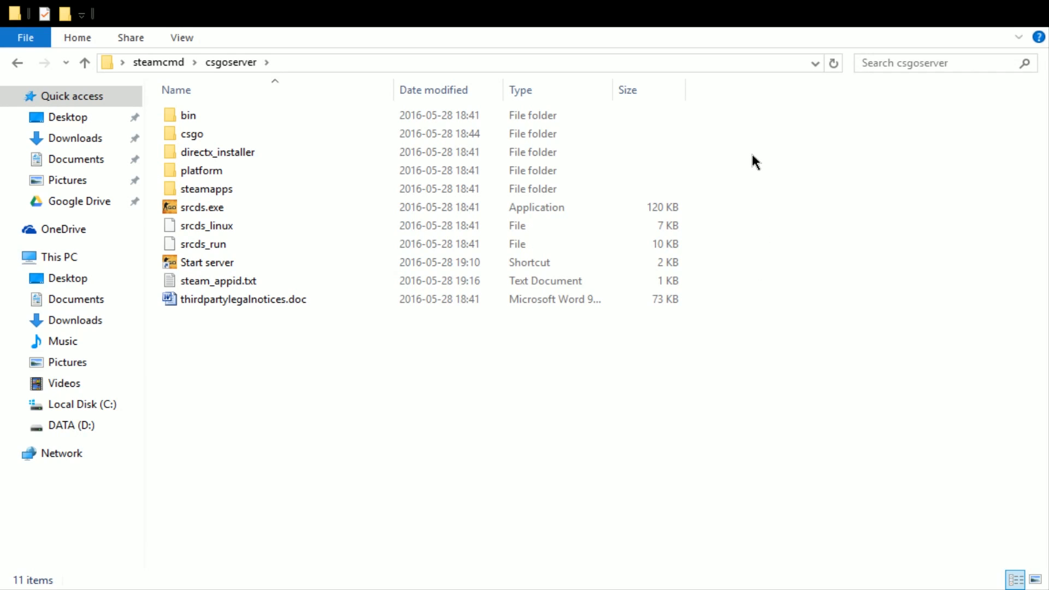
left_click(193, 133)
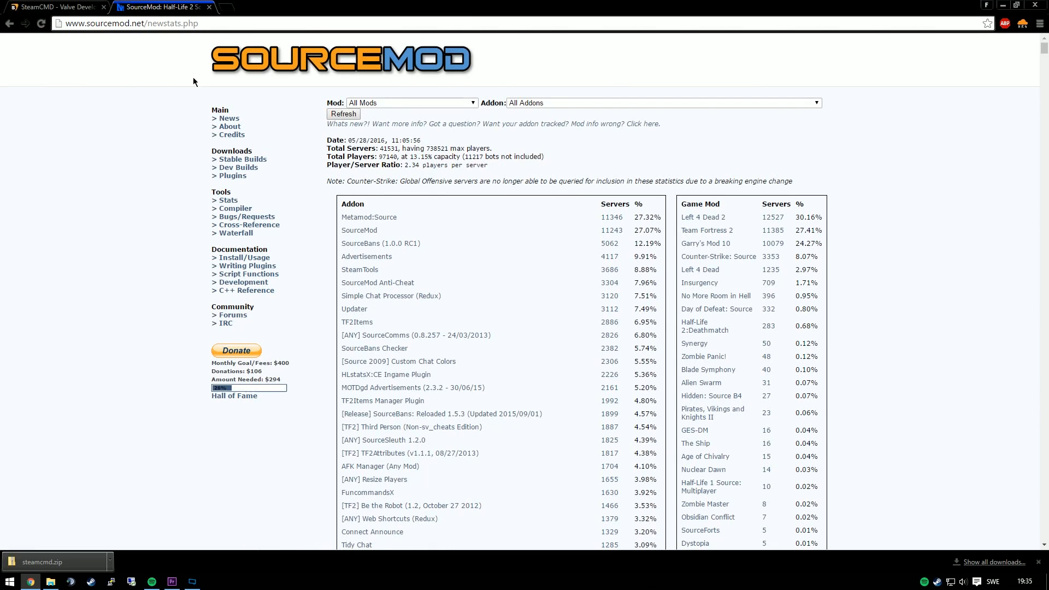
mouse_move(160, 190)
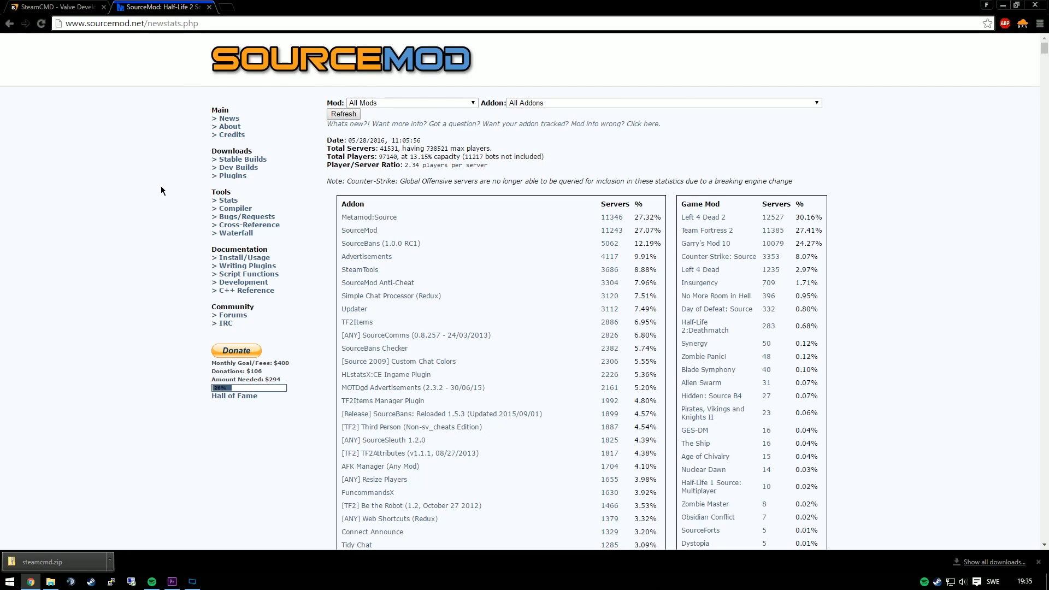
mouse_move(544, 73)
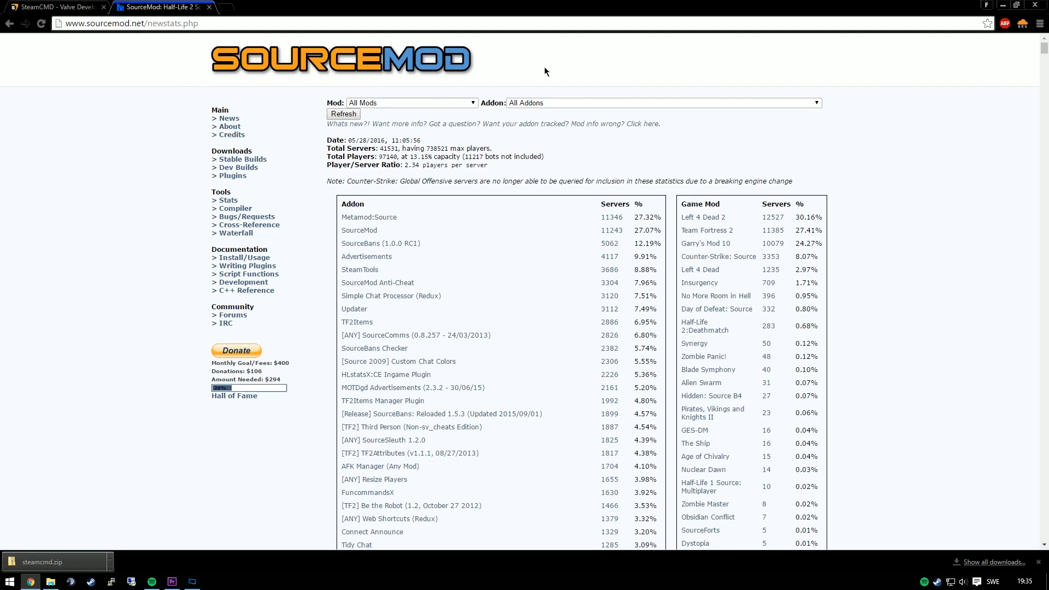
scroll("down", 3)
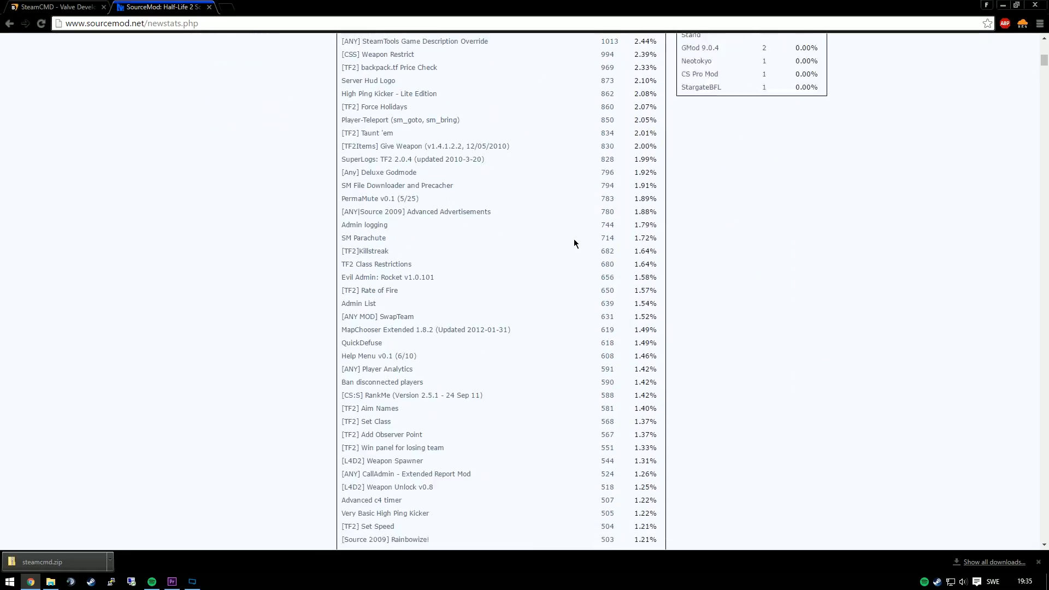
scroll("down", 3)
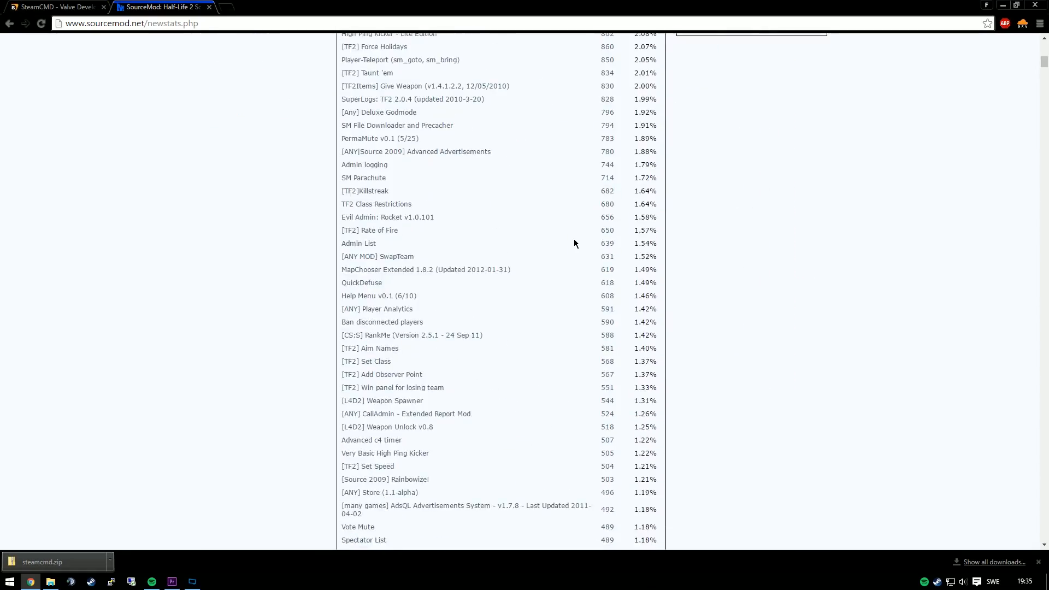
scroll("up", 3)
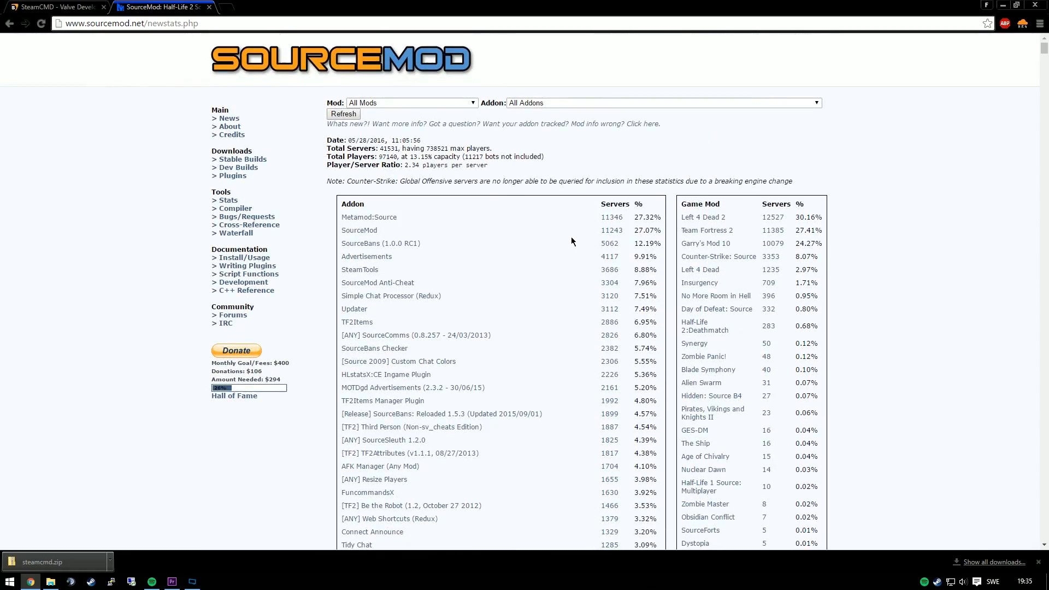